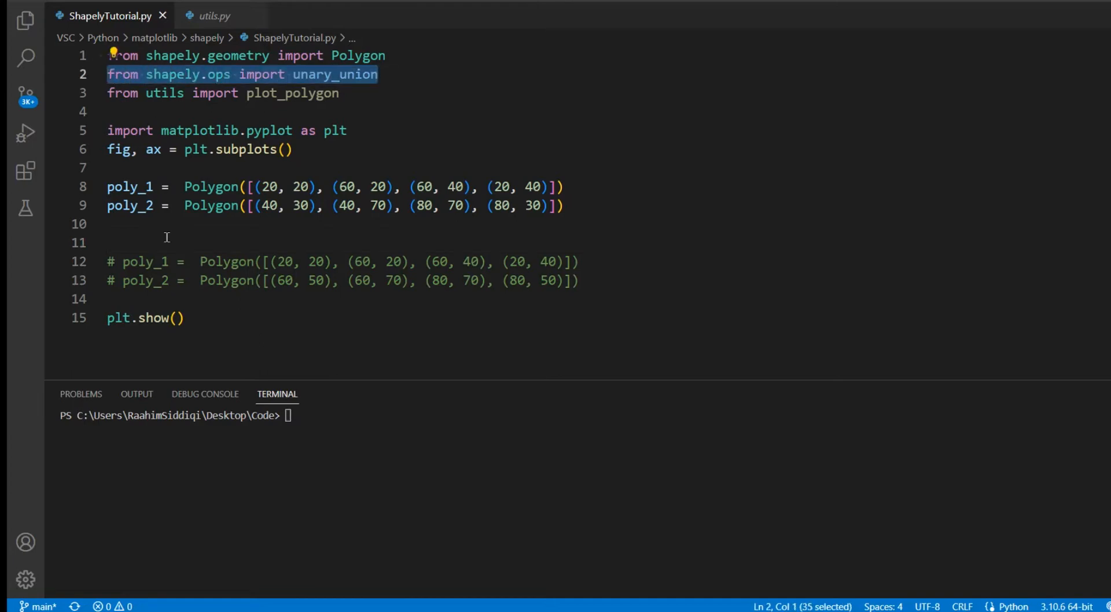
mouse_move(195, 204)
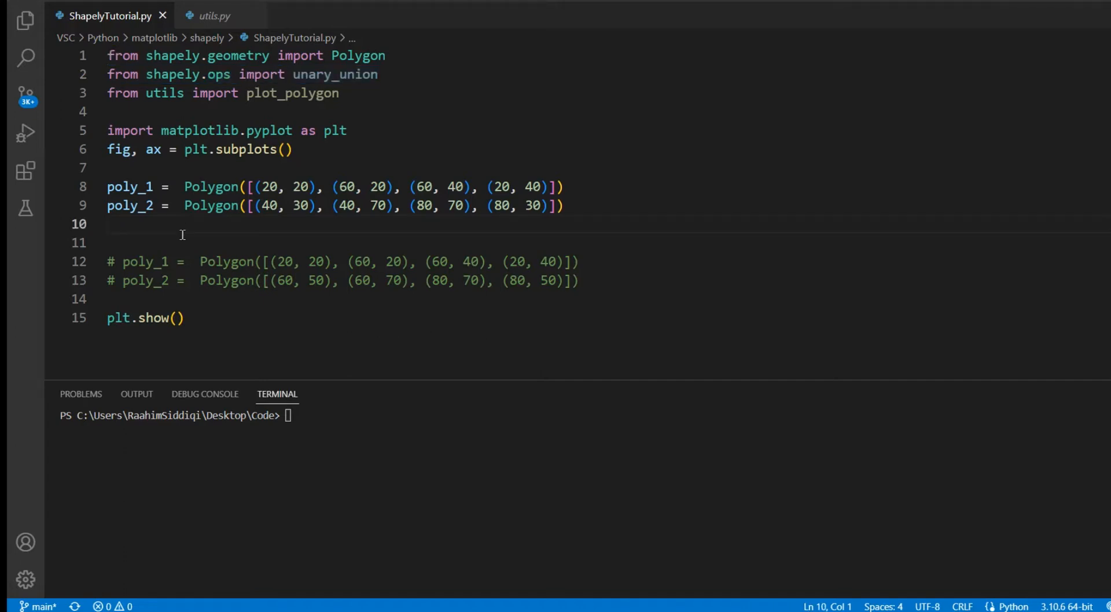
mouse_move(515, 187)
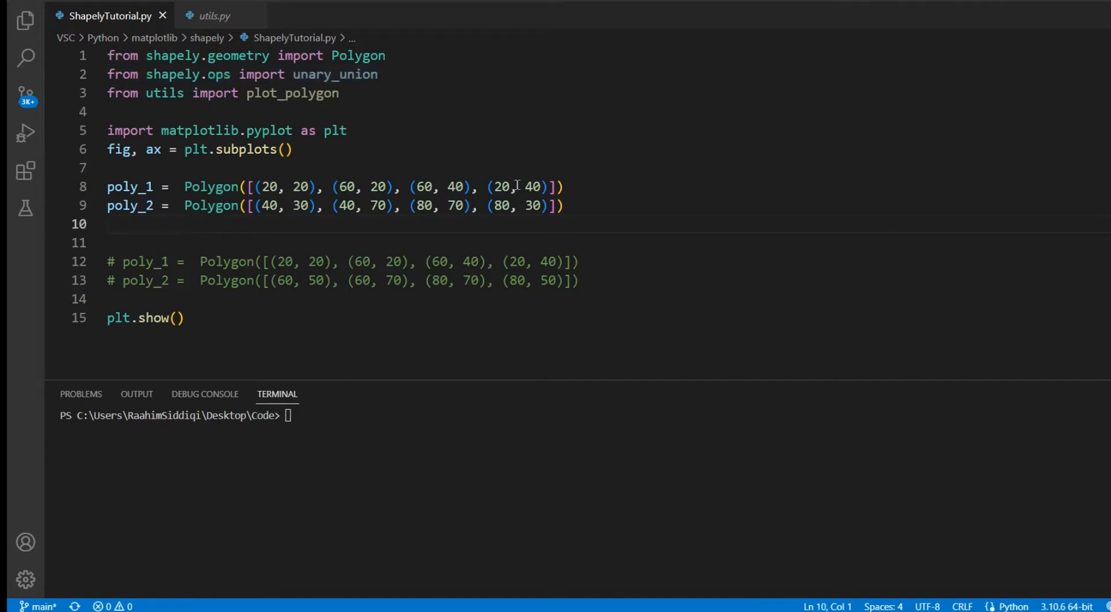
Below the polygons, write x1, y1 = poly_1.exterior.xy and x2, y2 = poly_2.exterior.xy
drag(108, 186, 564, 206)
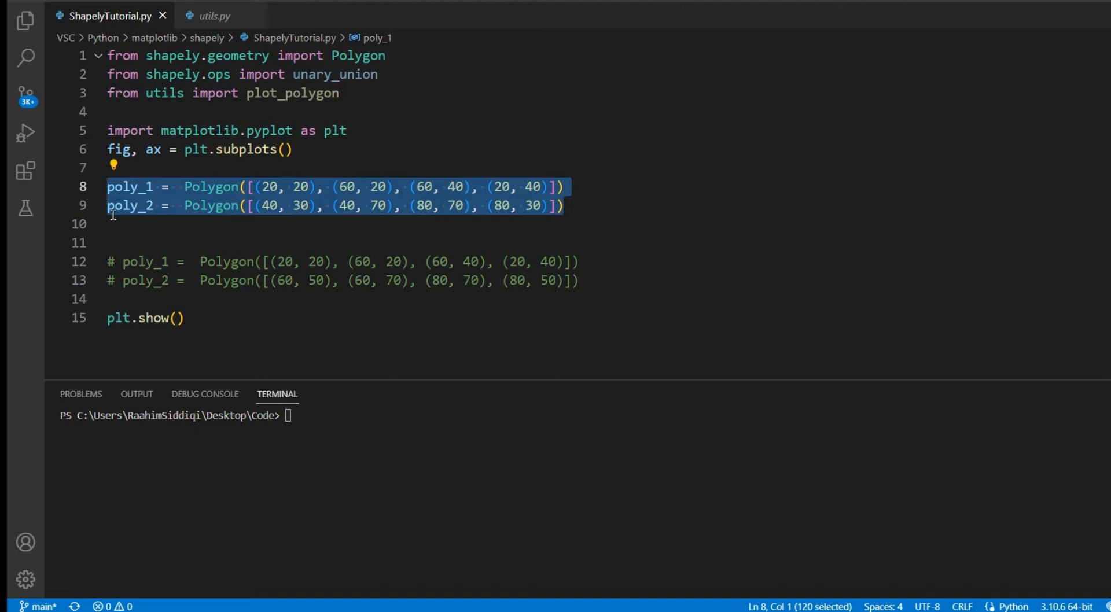
click(114, 224)
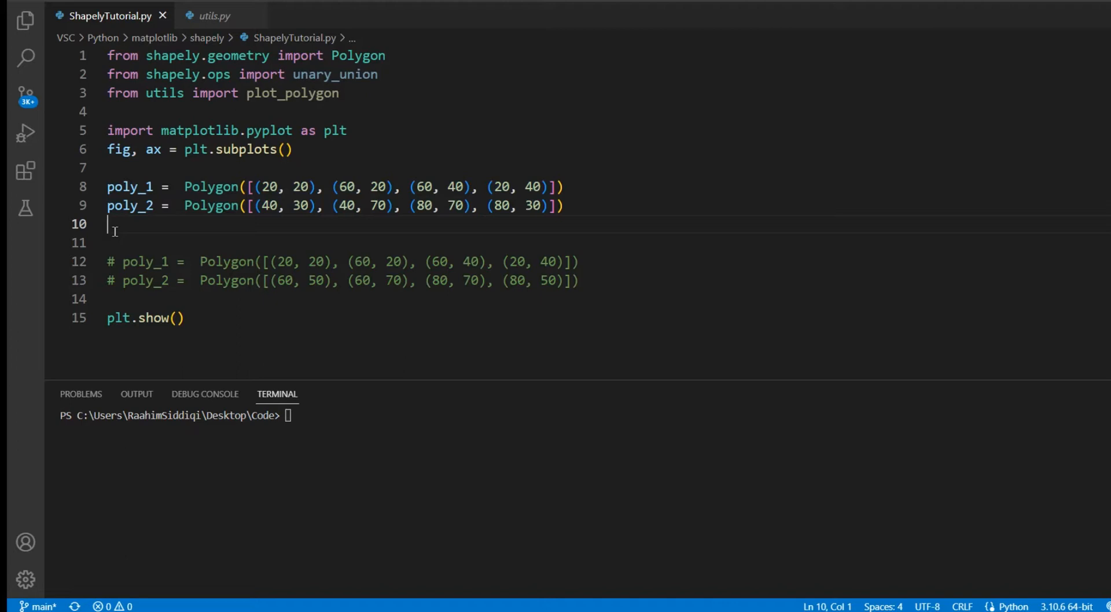
text(x)
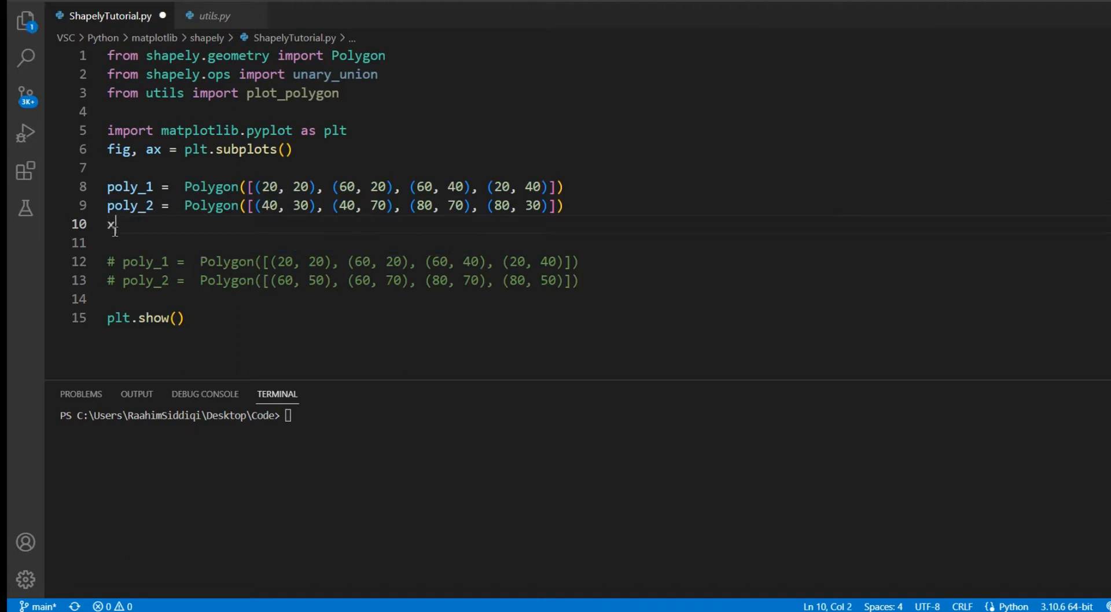
text(1, y1 =)
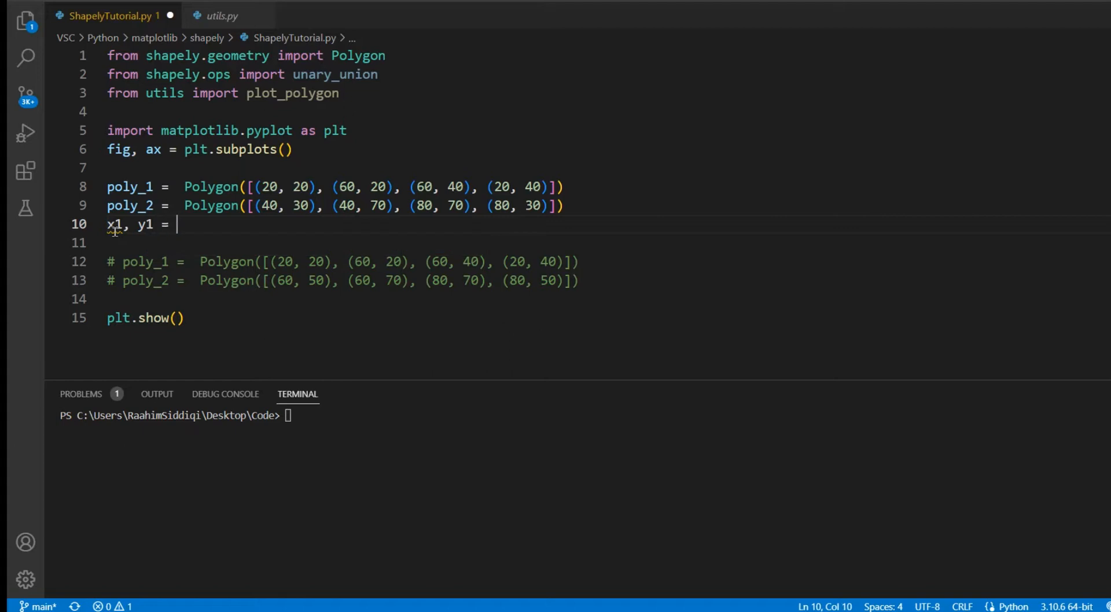
text(poly_1.exterior.xy)
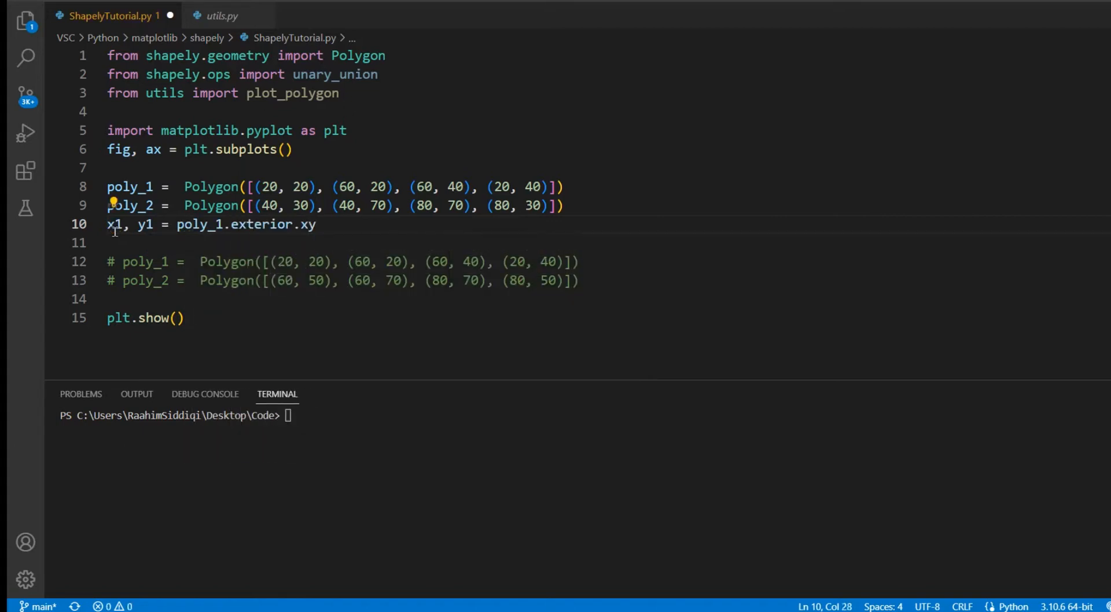
text(x2, y)
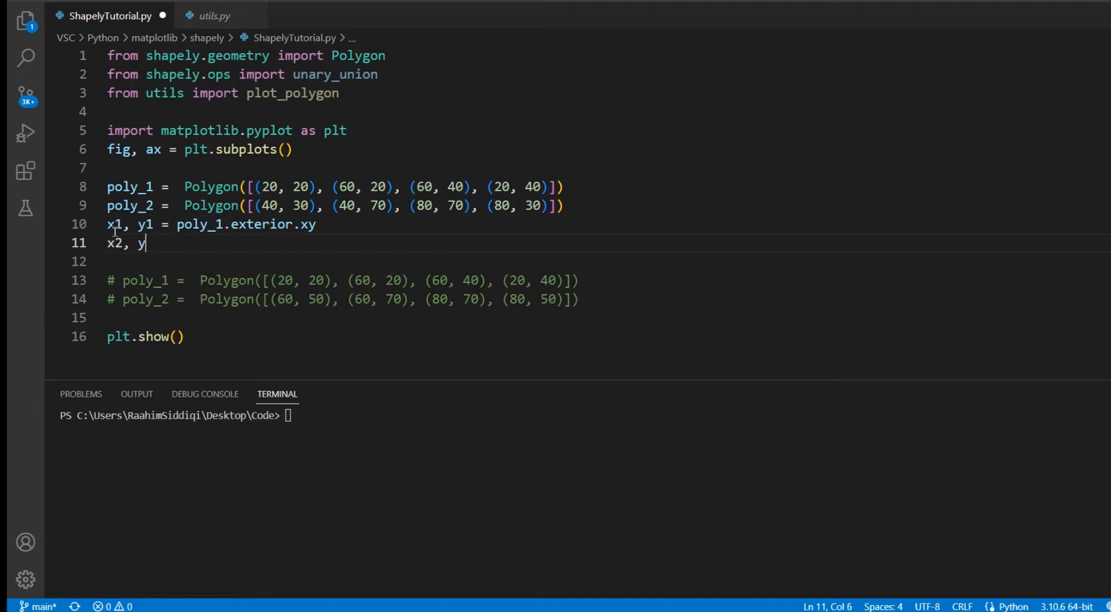
text(2 = poly)
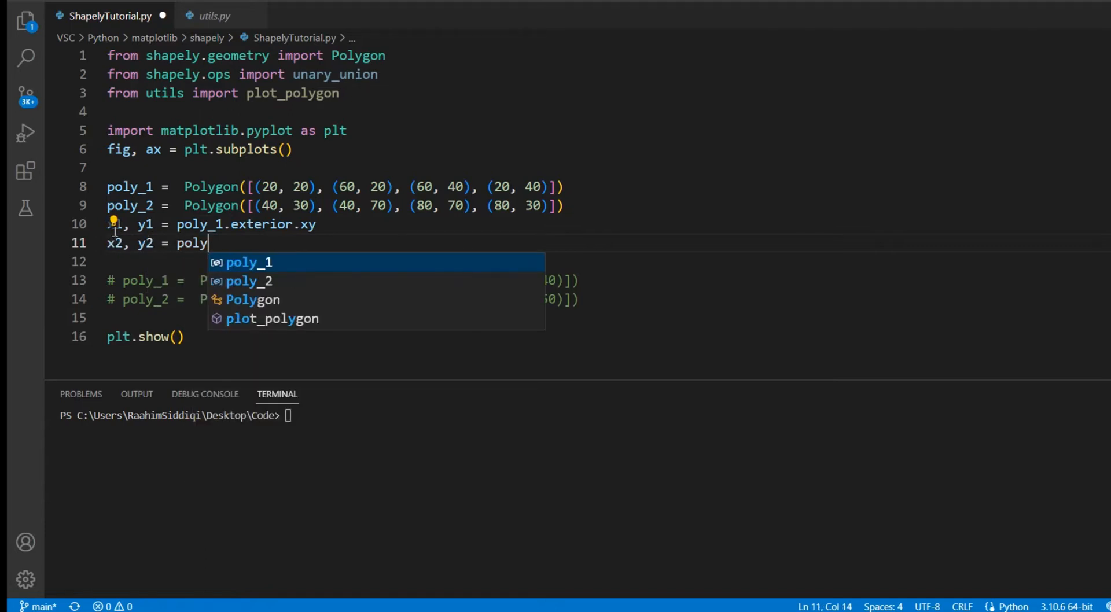
text(_2.exterior.xy)
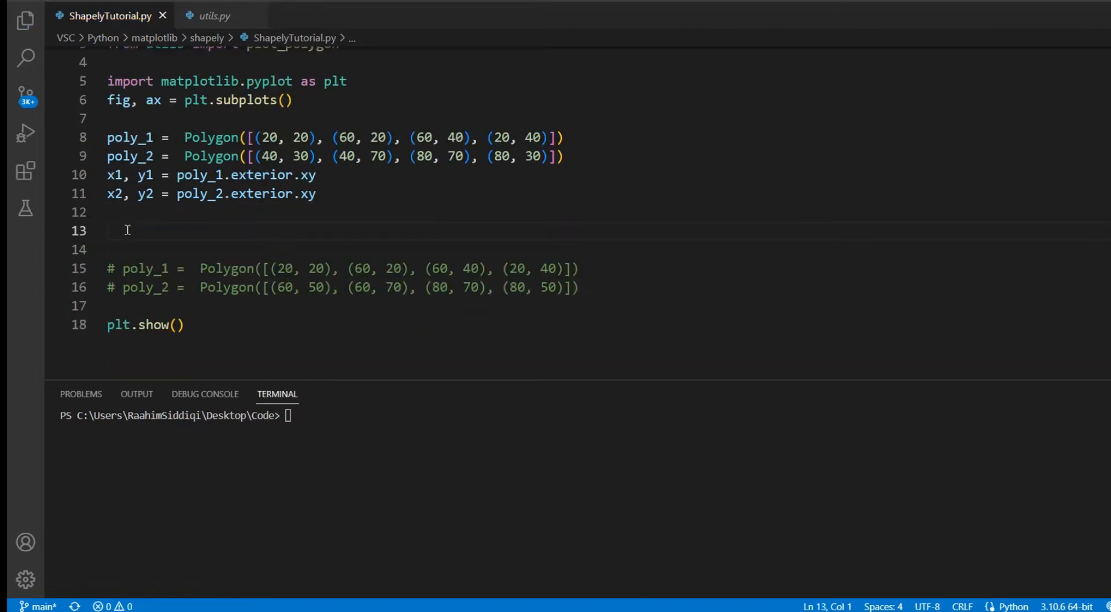
Add ax.plot(x1, y1) and ax.plot(x2, y2) to draw both rectangle outlines
text(ax.plot())
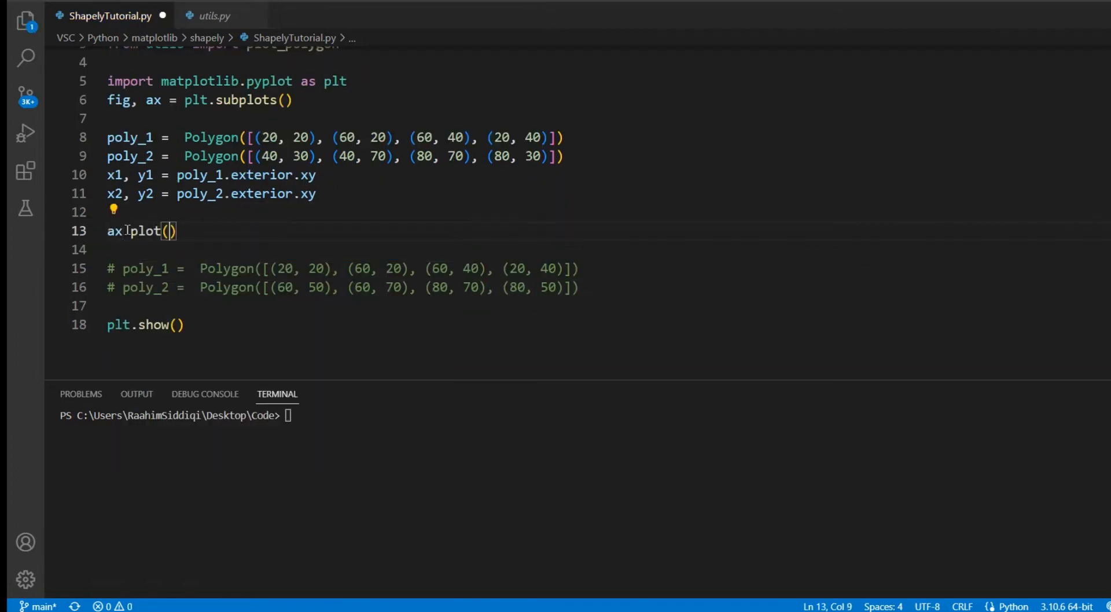
text(x1)
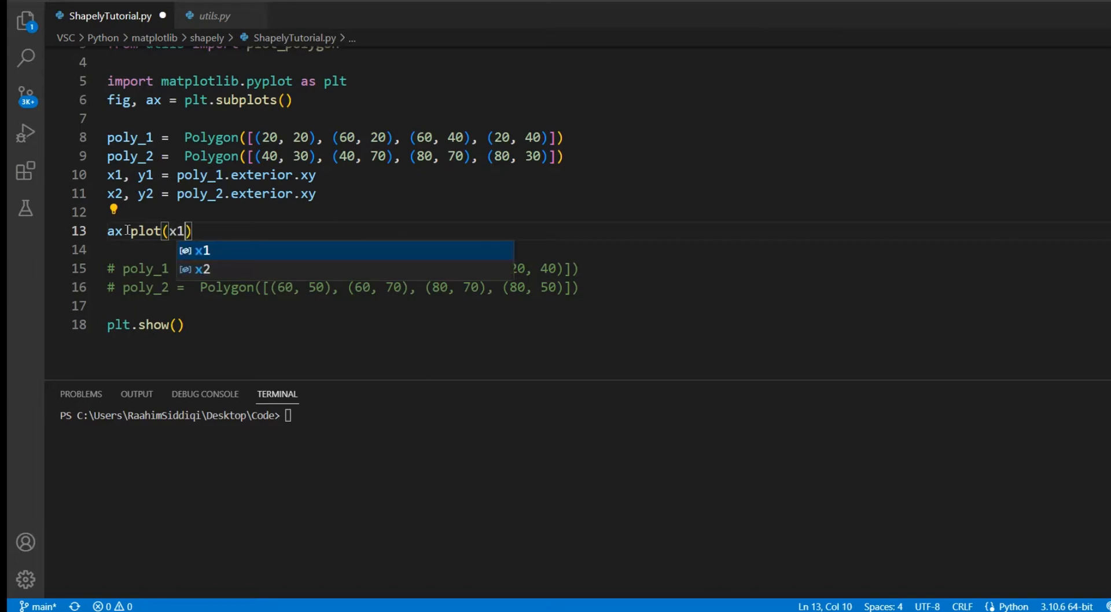
text(, y1))
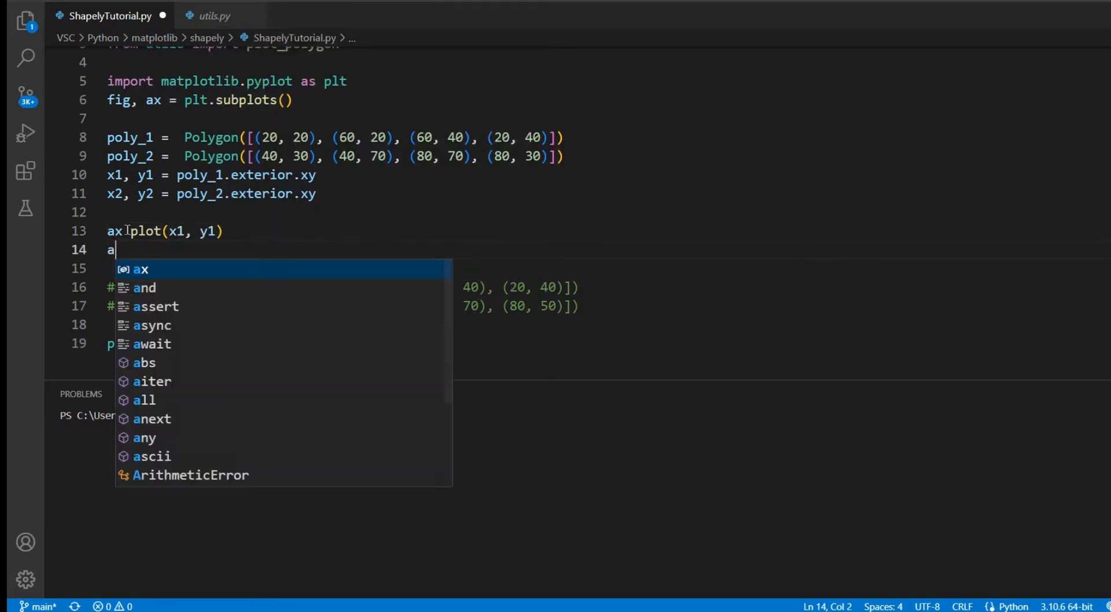
text(.plot(x))
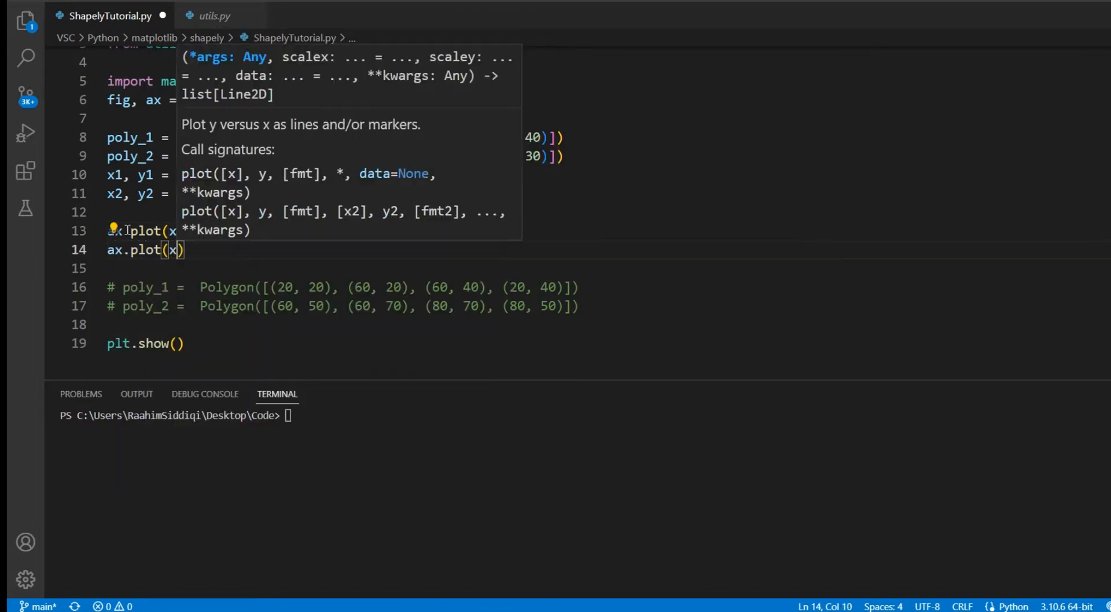
text(2, y2)
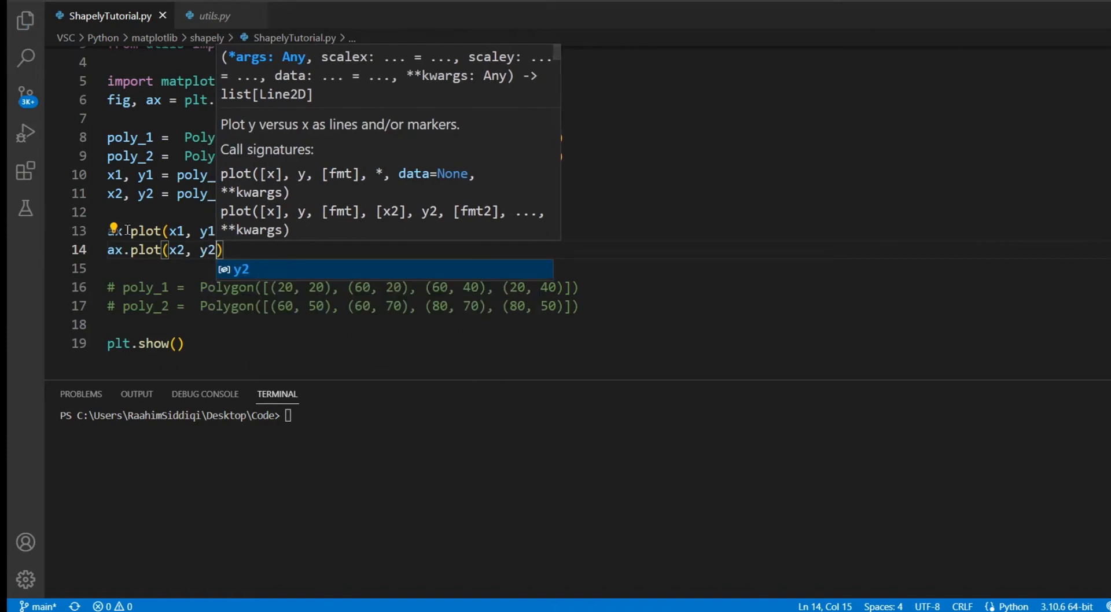
key(Escape)
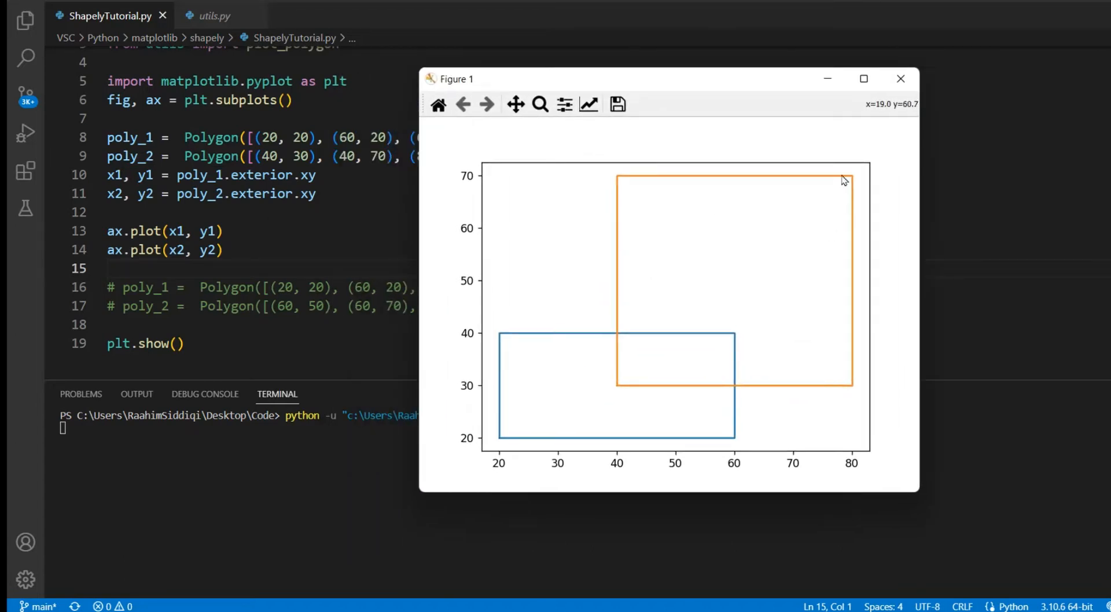
mouse_move(457, 373)
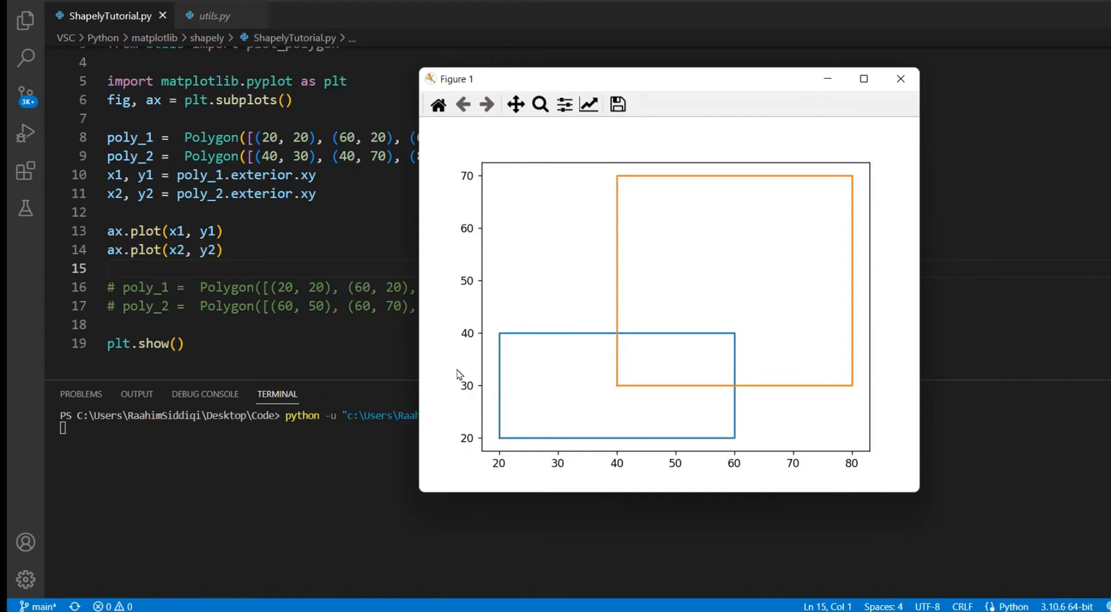
mouse_move(713, 383)
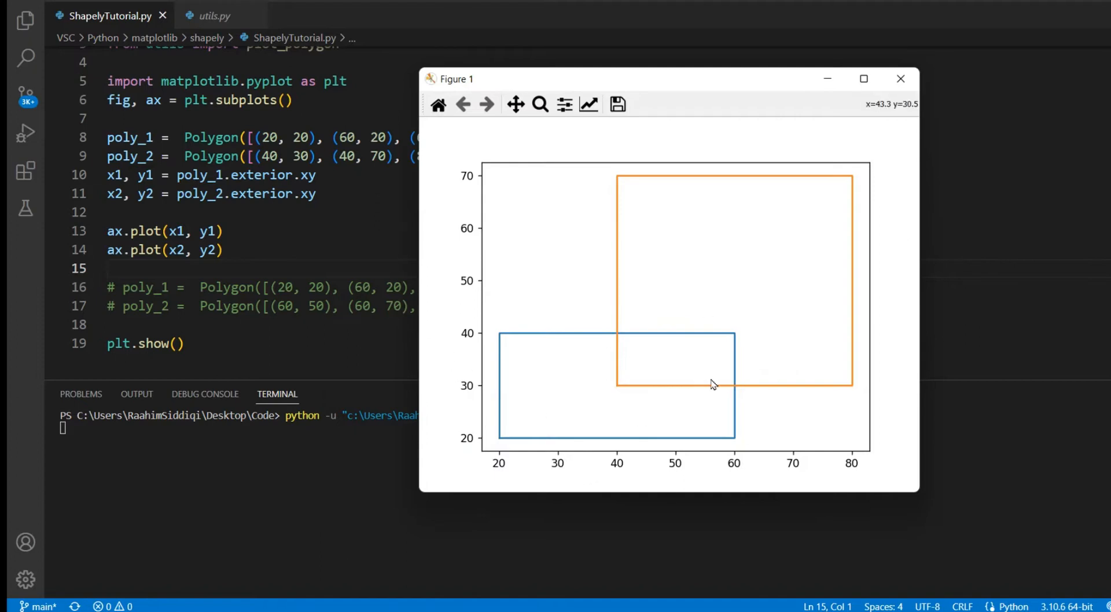
mouse_move(683, 333)
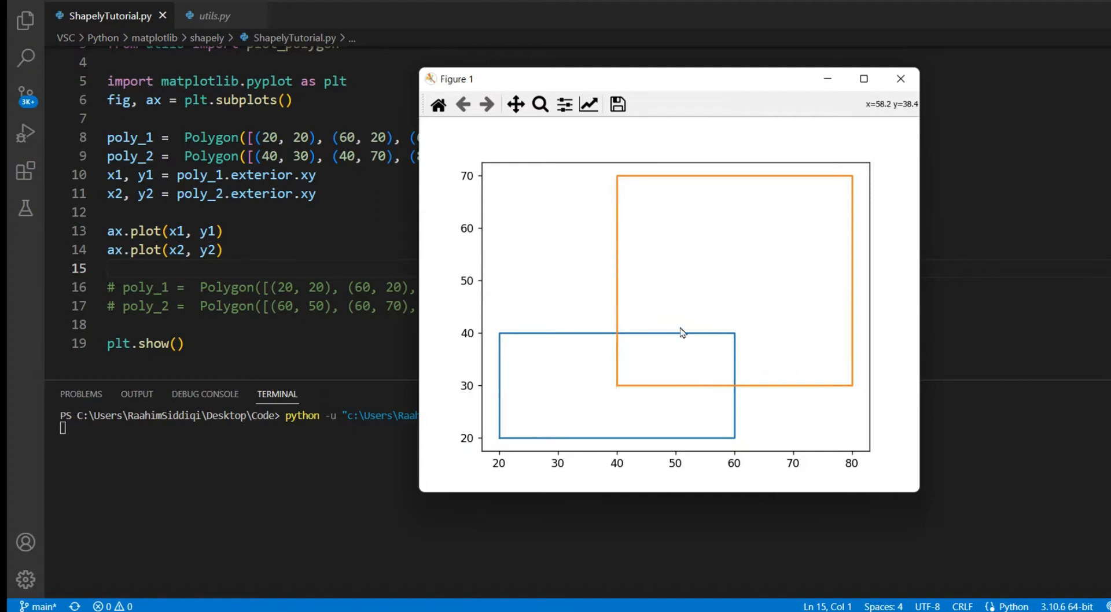
mouse_move(637, 372)
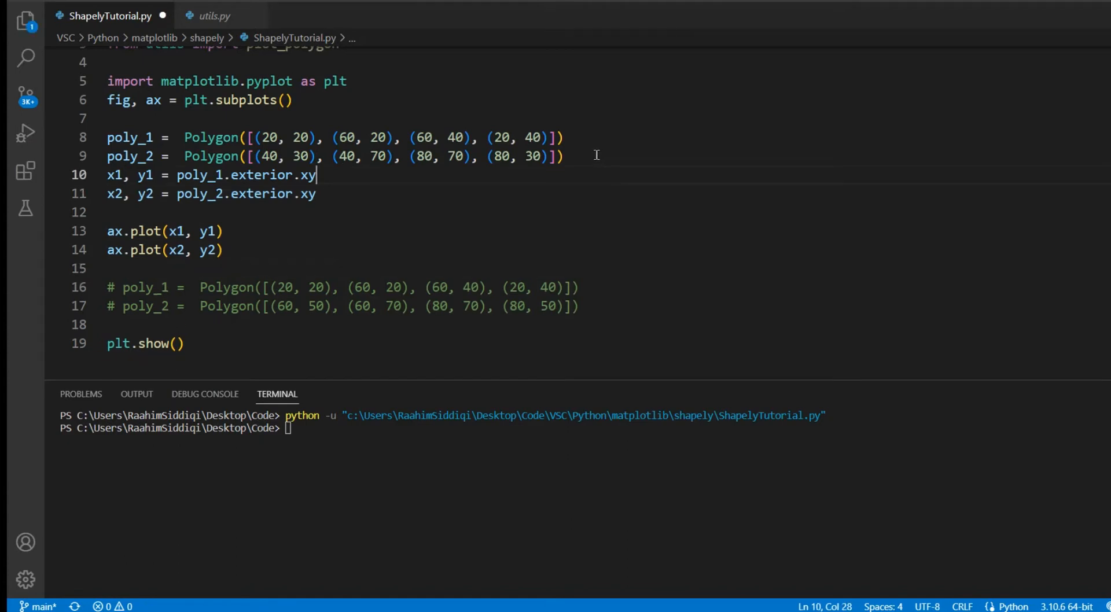
Group the rectangles into a list: polygons = [poly_1, poly_2]
text(poy)
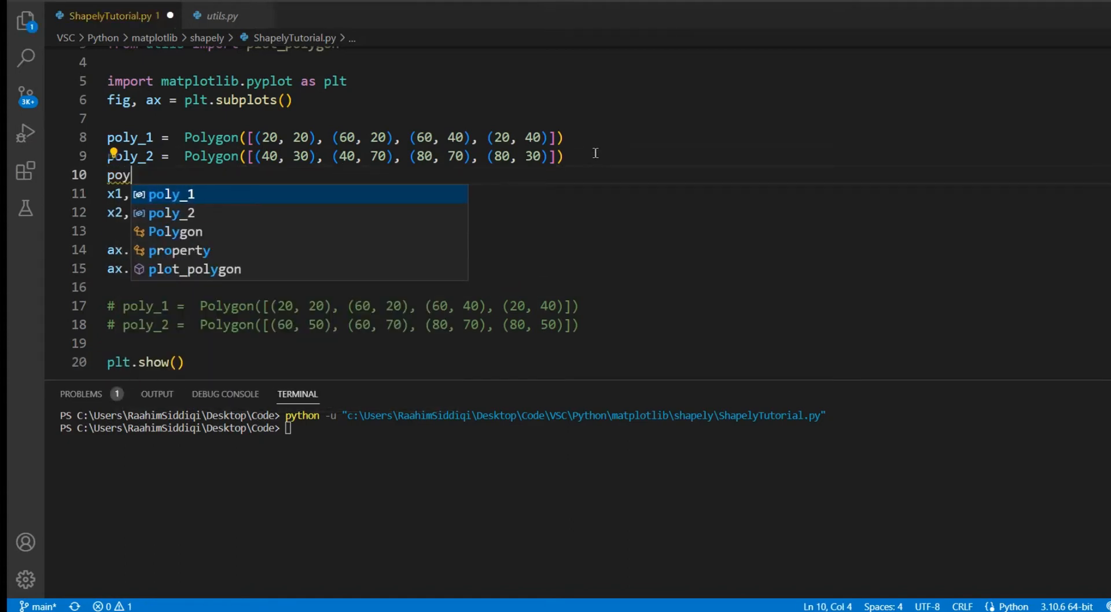
text(lygons =)
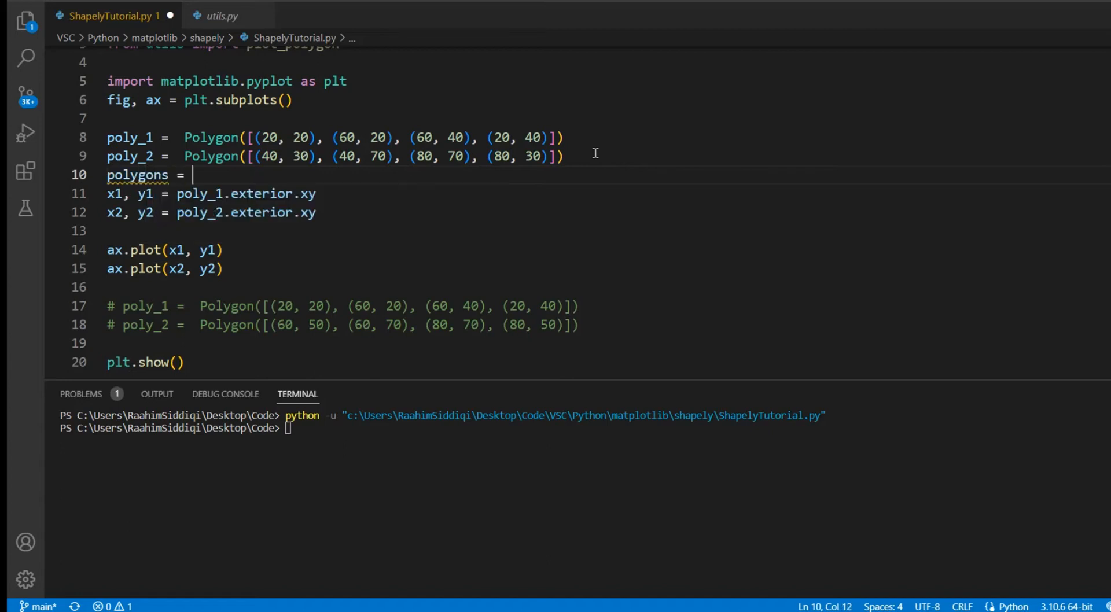
text([ply)
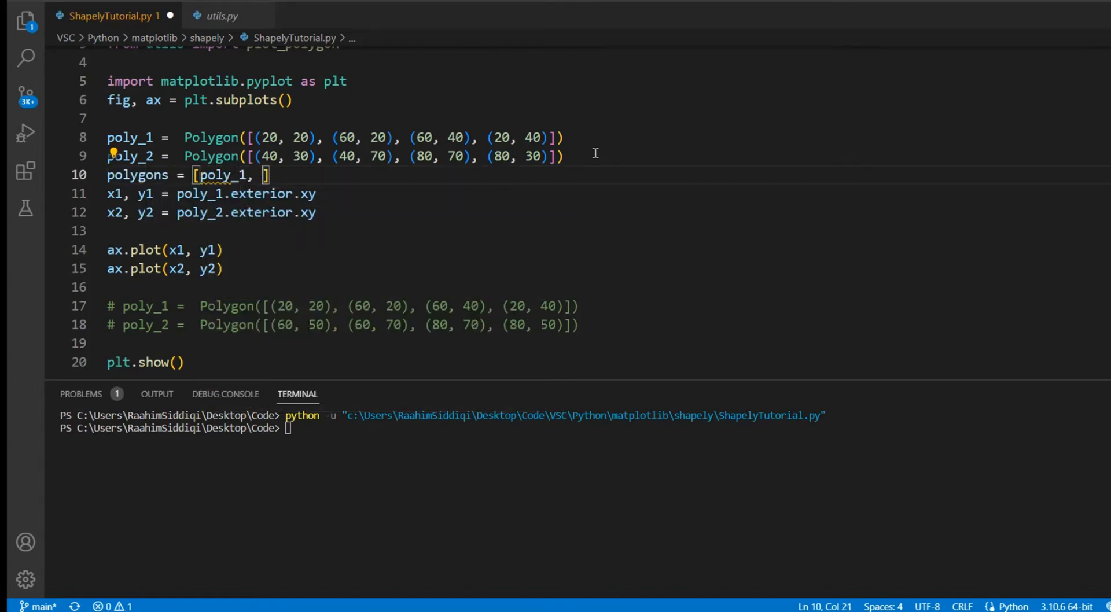
text(poly_2)
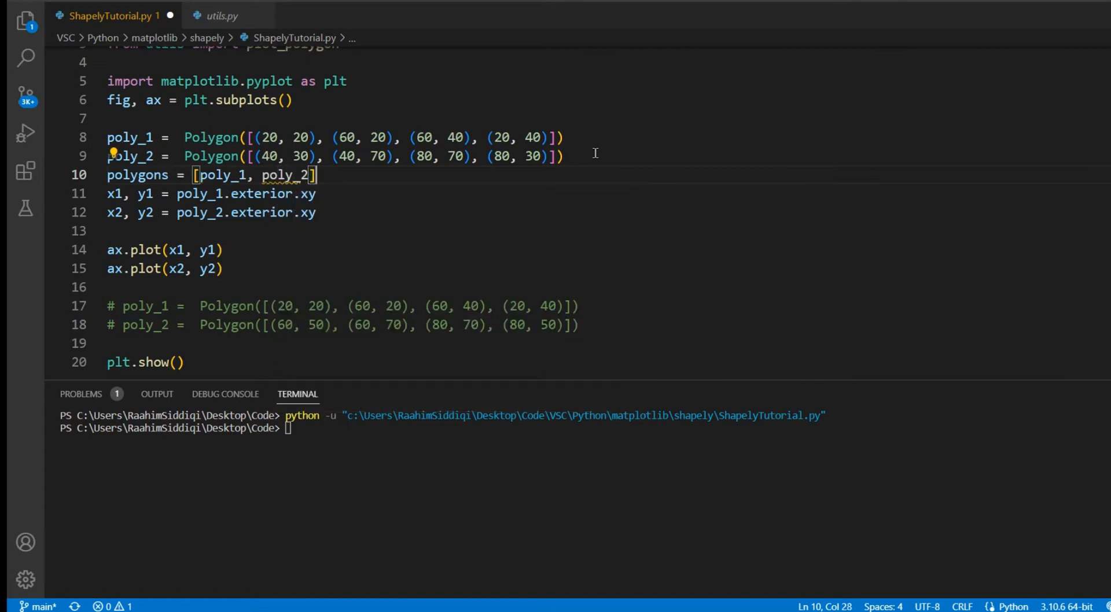
key(Enter)
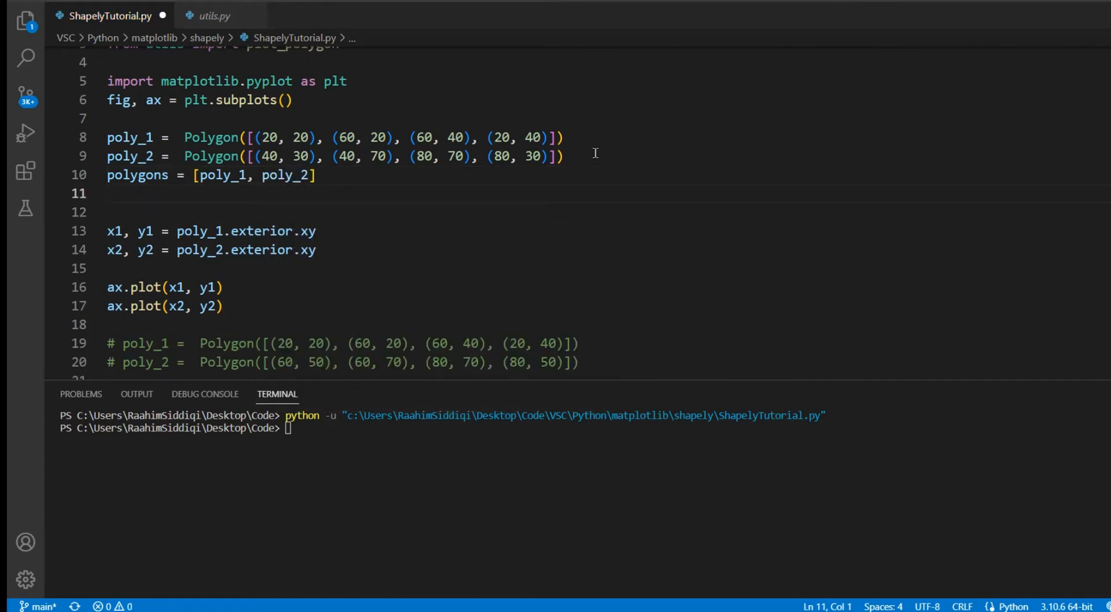
Compute the merged shape with result = unary_union(polygons)
text(result)
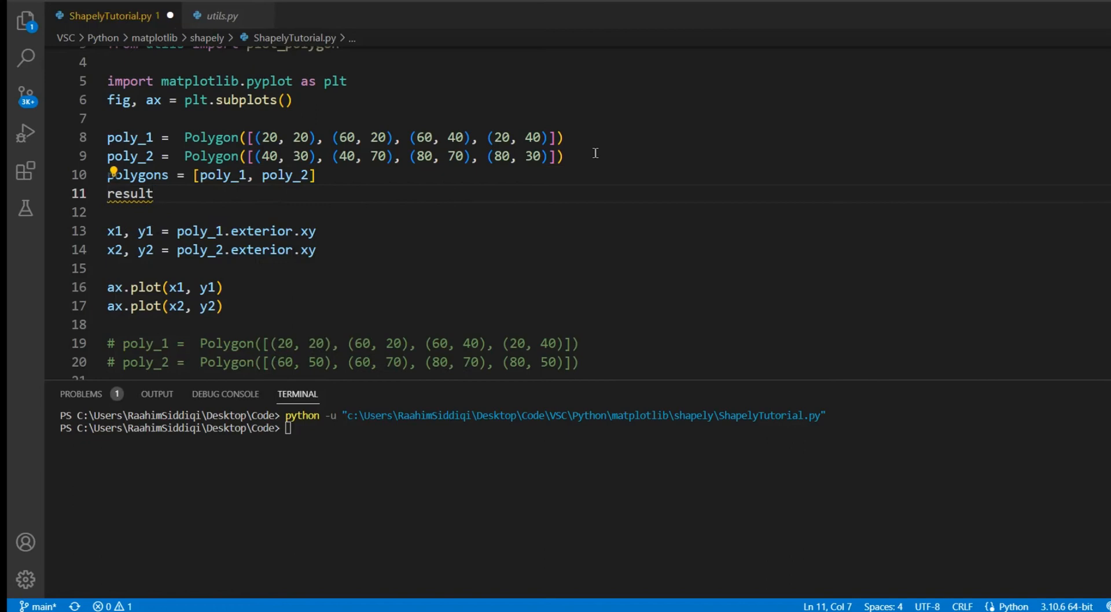
text(=)
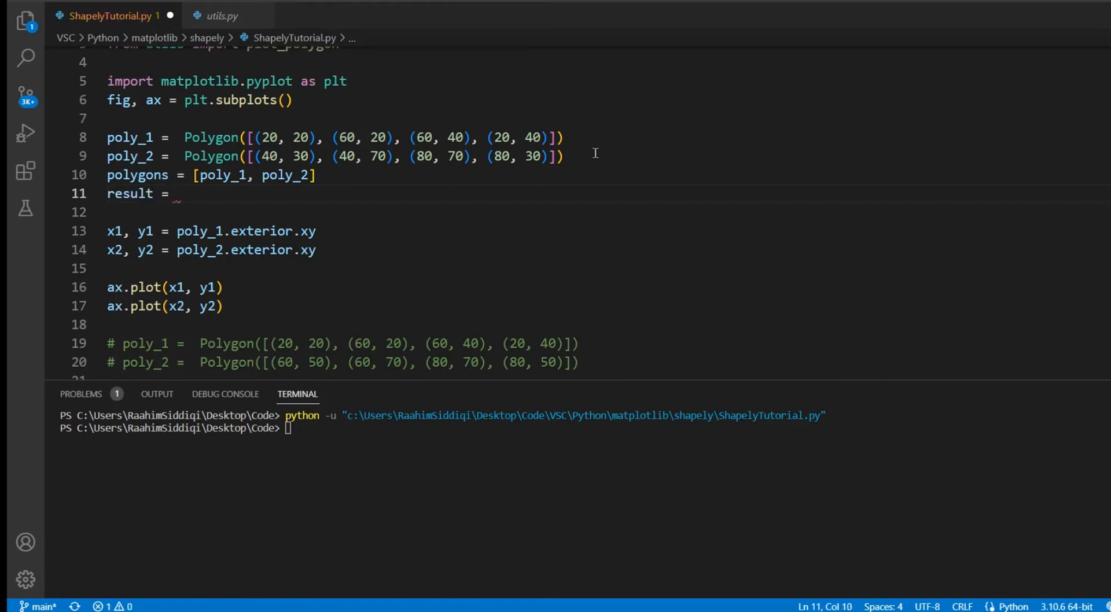
text(unary_union)
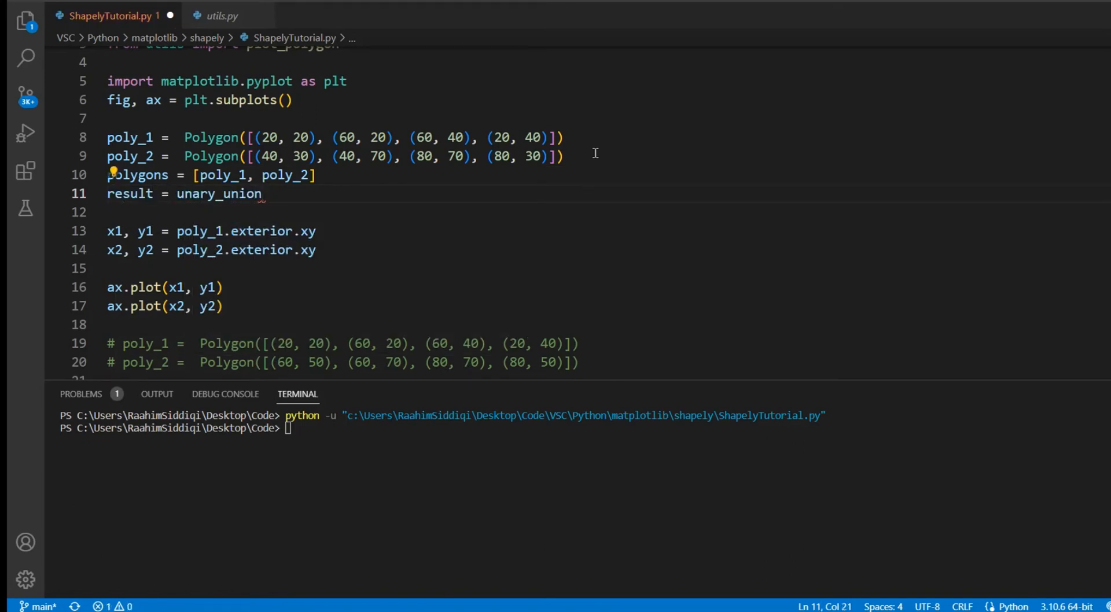
text(())
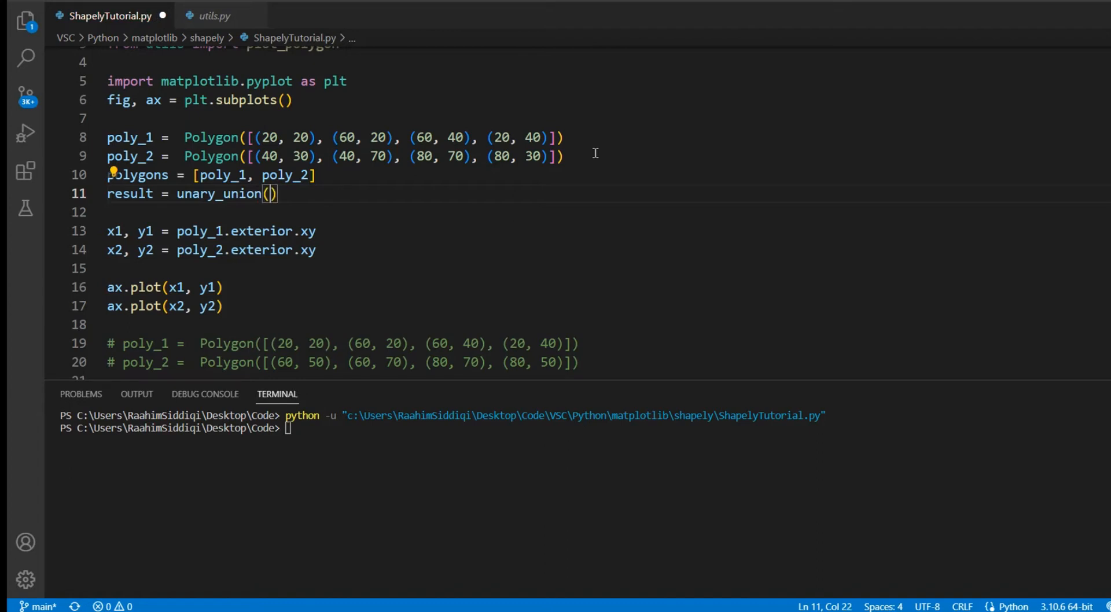
text(polygons)
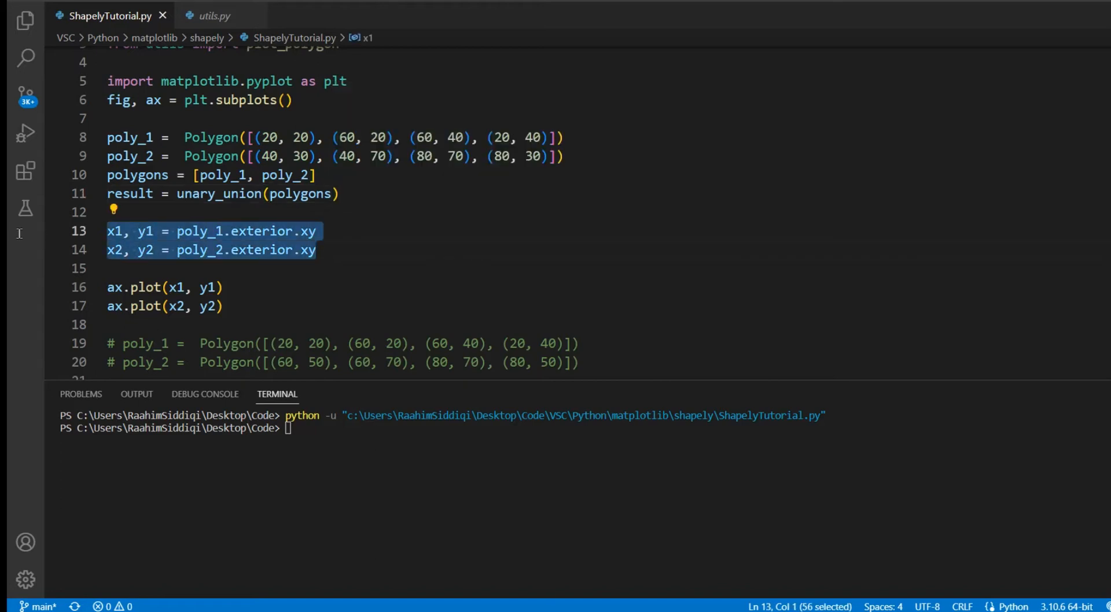
Replace the separate outline plots with x, y = result.exterior.xy for the merged shape
key(Delete)
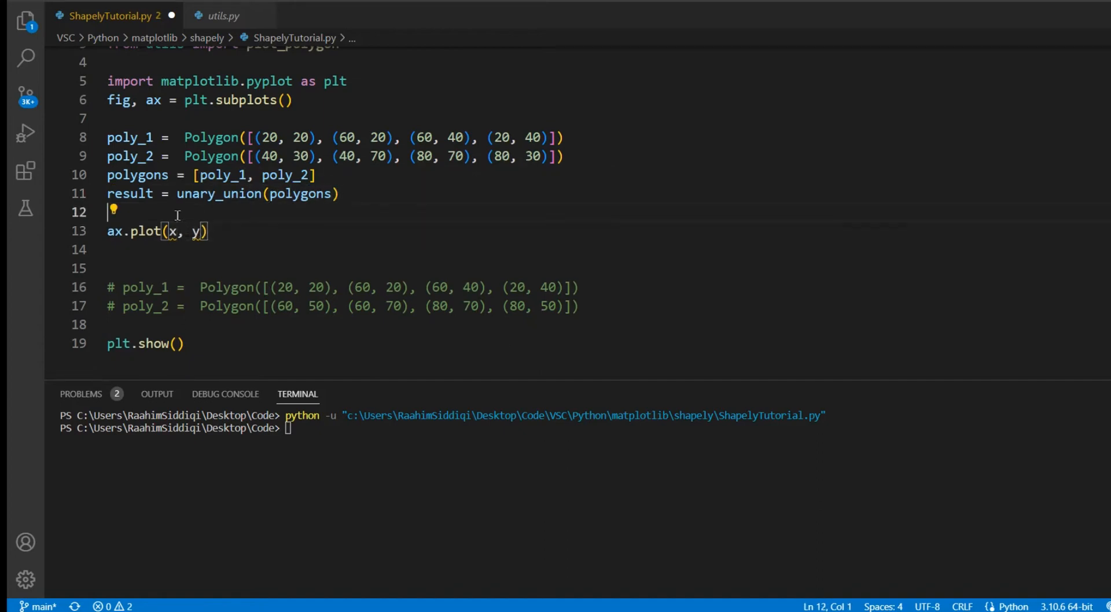
text(x,)
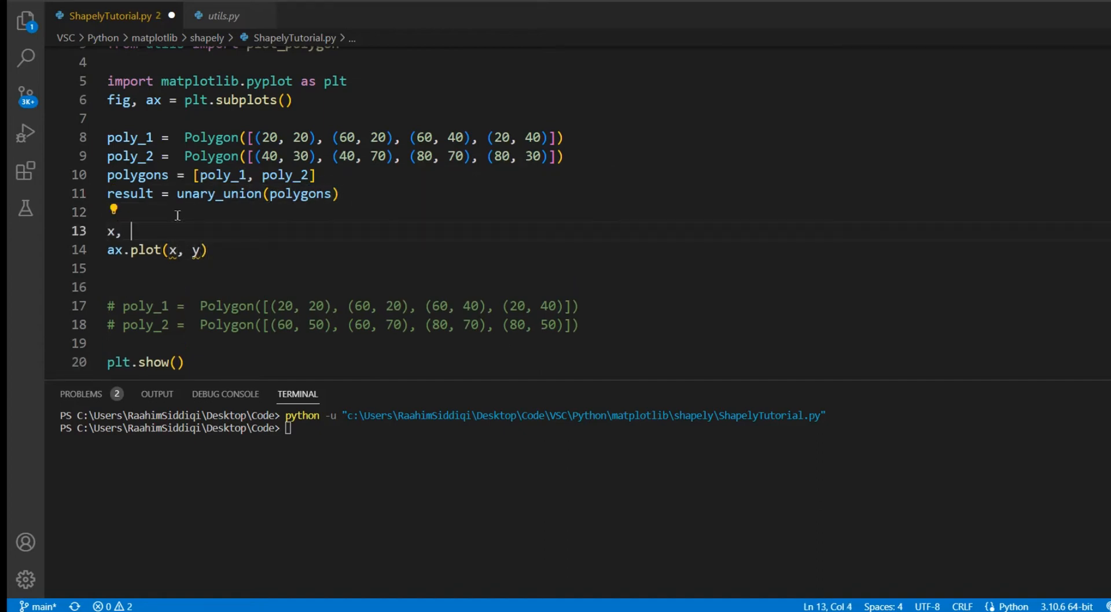
text(y = result.)
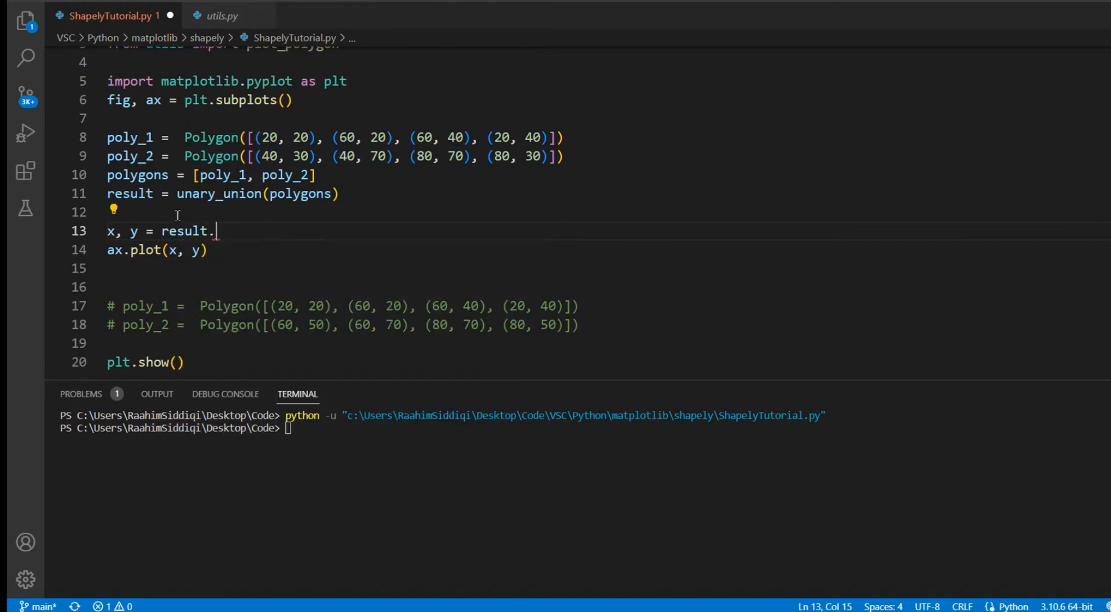
text(exter)
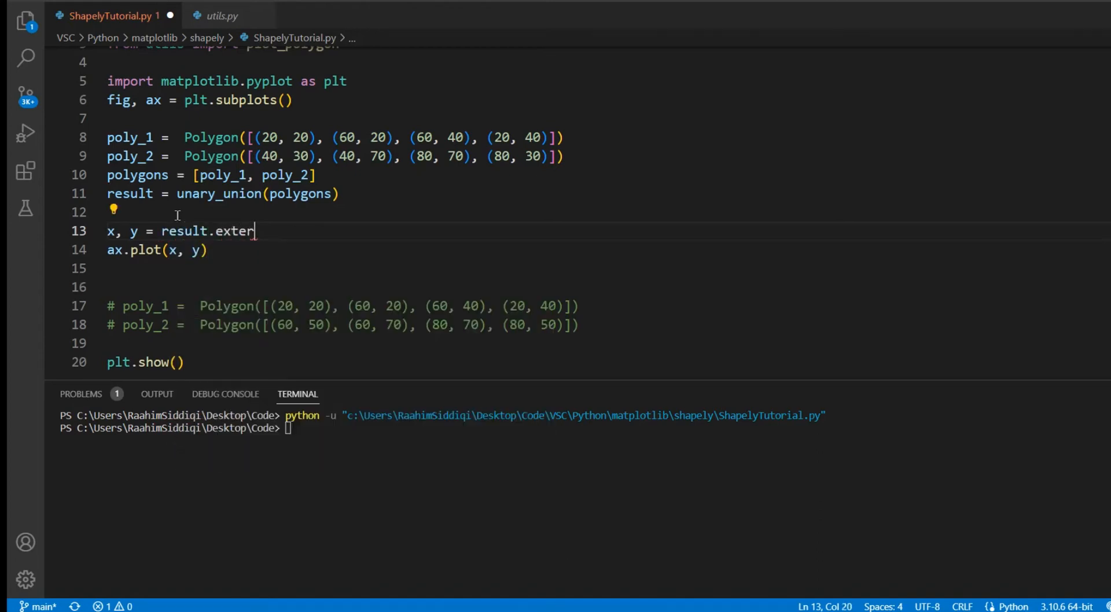
text(ior.xy)
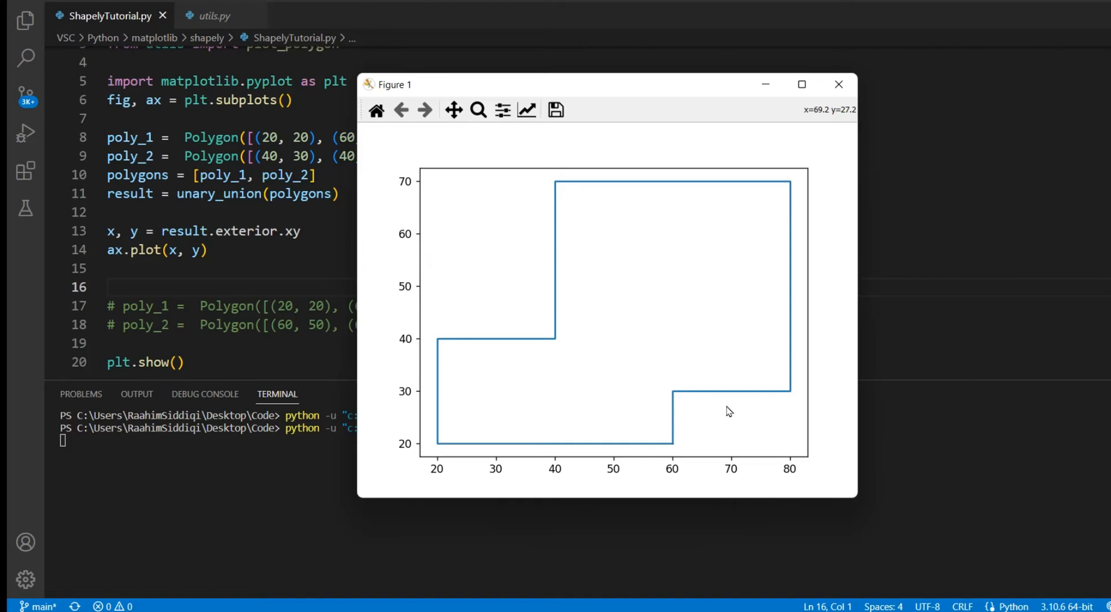
mouse_move(677, 377)
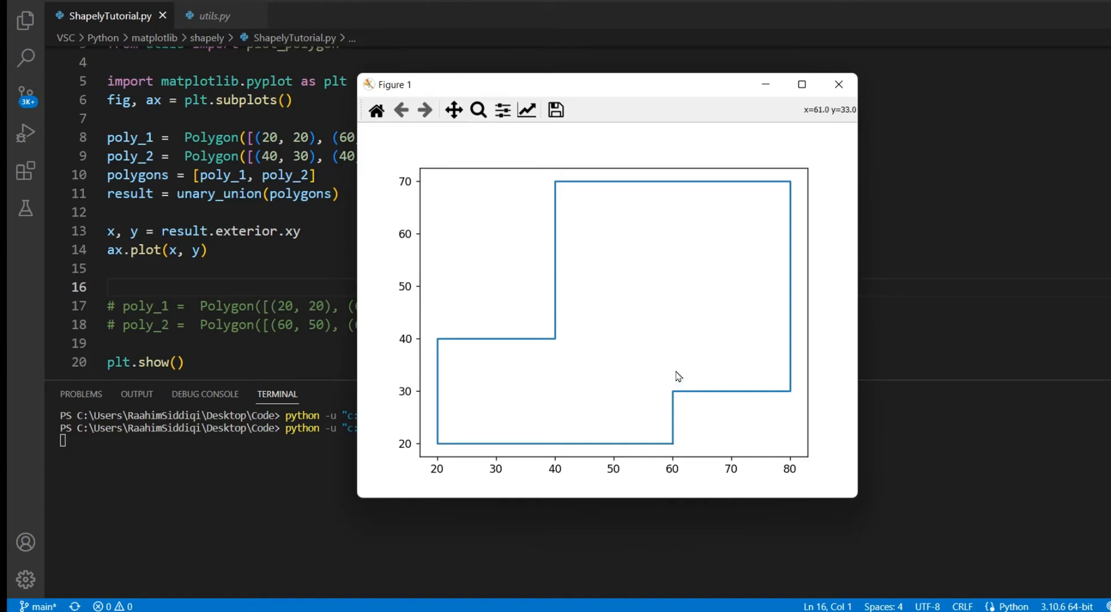
mouse_move(674, 364)
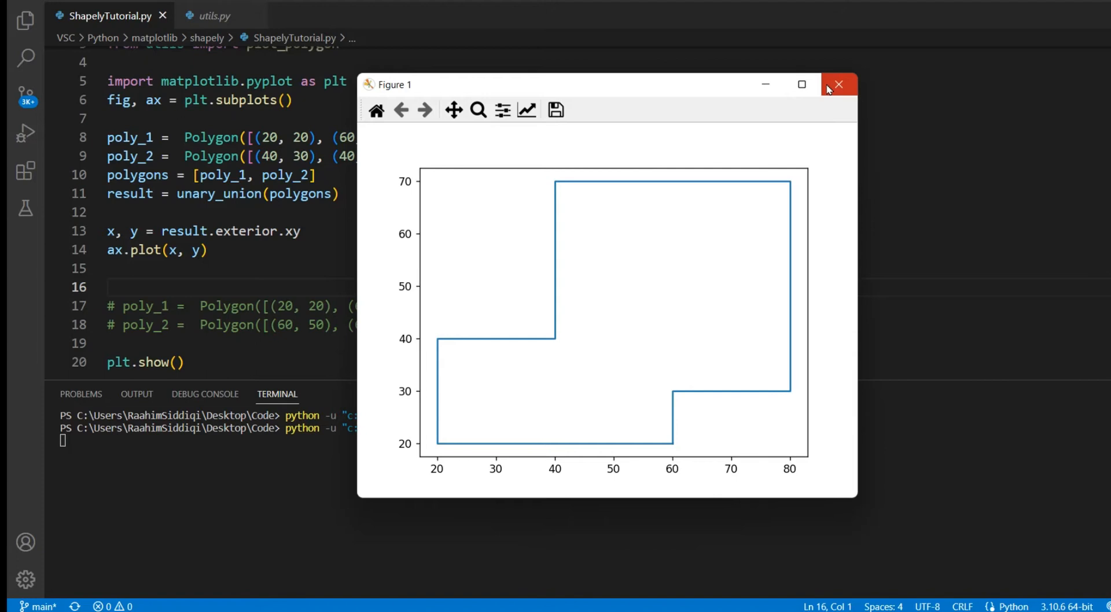
Close the figure and select the old plotting code for removal
click(839, 83)
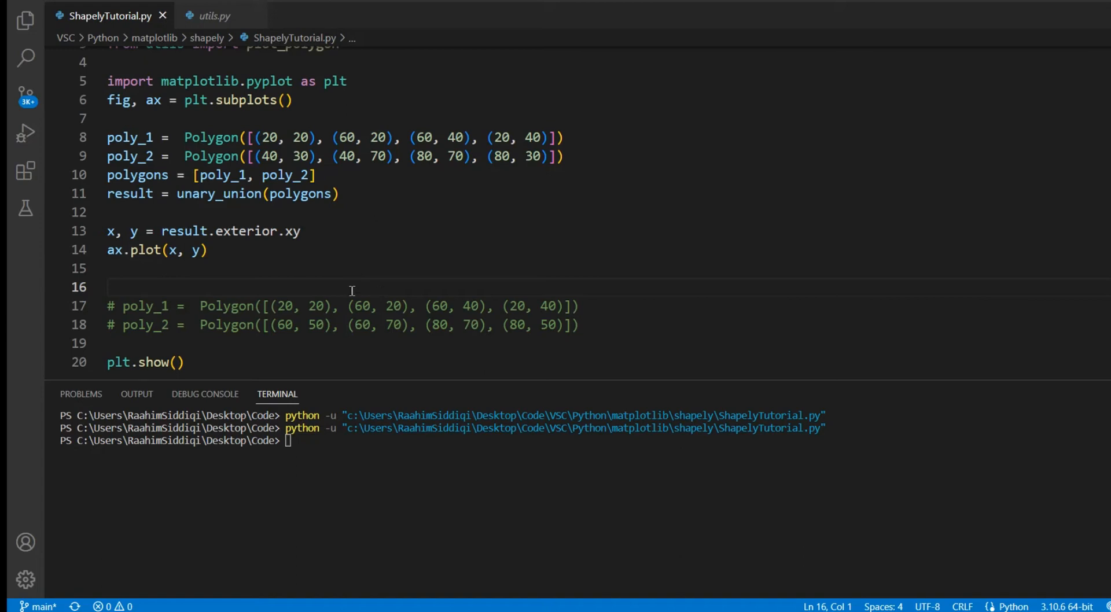
drag(107, 174, 207, 250)
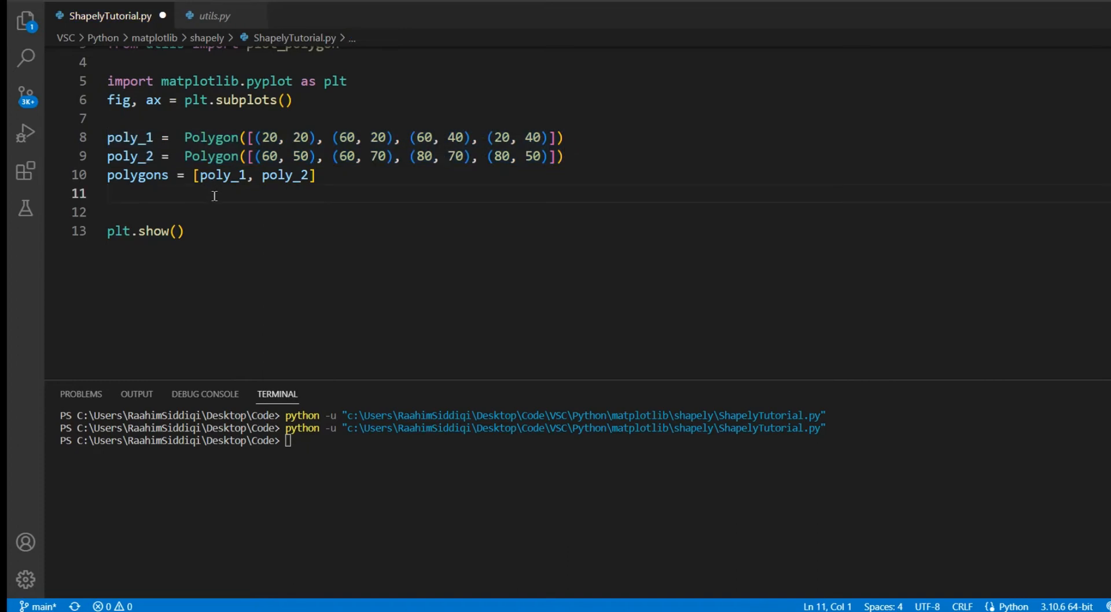
Retype result = unary_union(polygons) for the now non-overlapping rectangles
text(result)
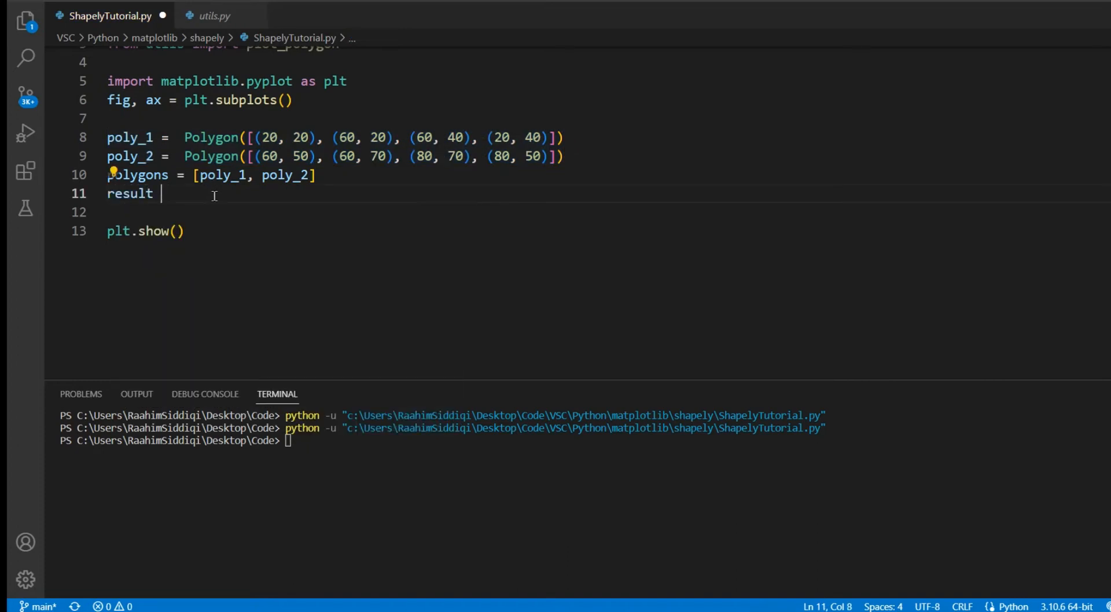
key(Backspace)
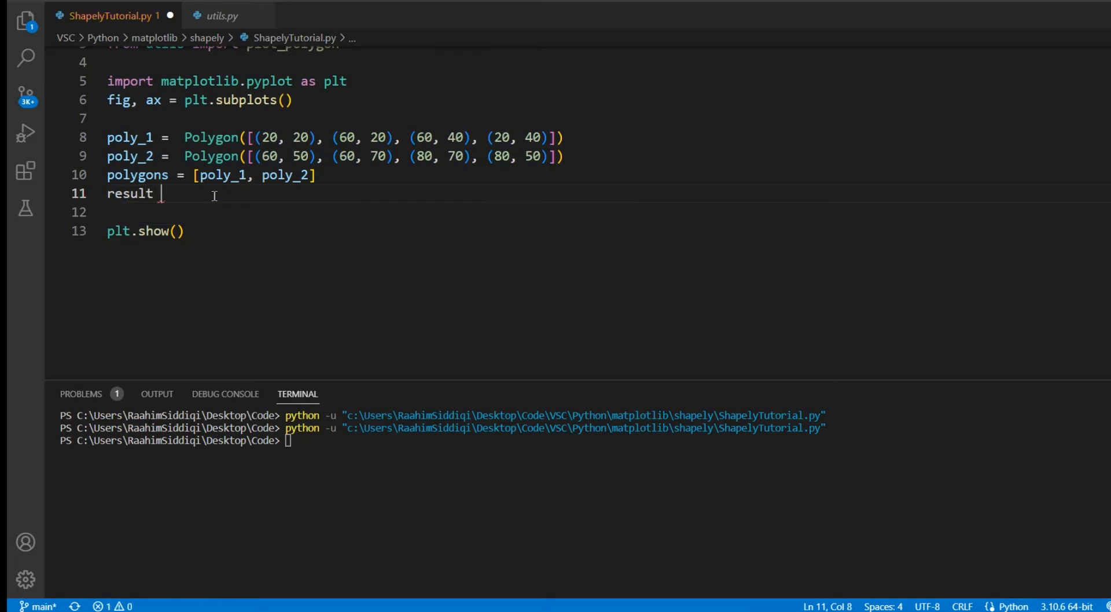
text(= unary_union()
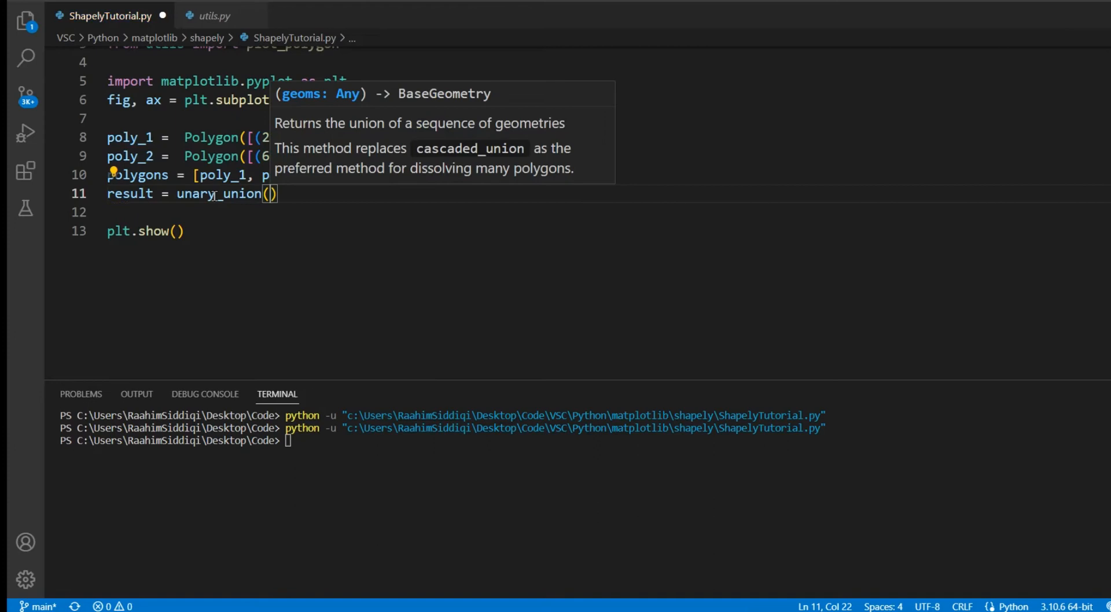
text(polygons)
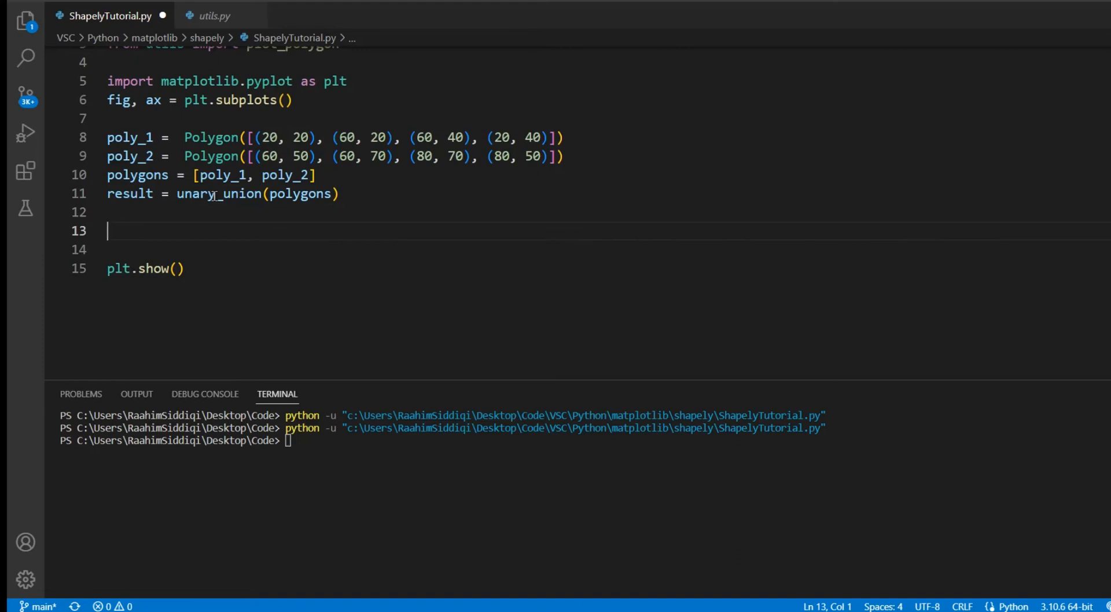
Call plot_polygon(ax, result) and run the file, hitting the MultiPolygon 'exterior' error
double_click(297, 93)
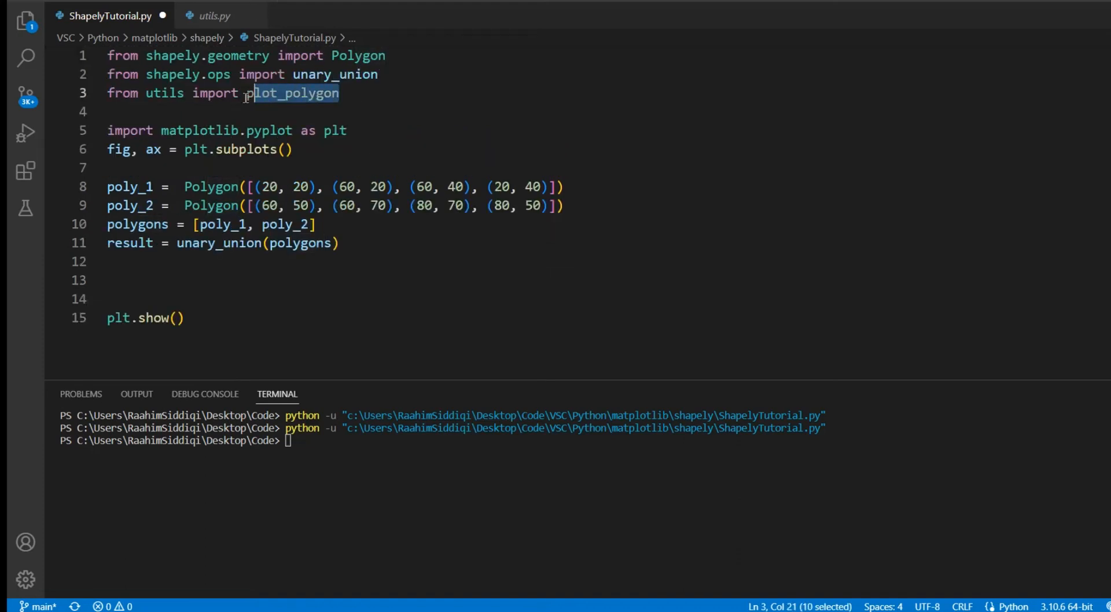
text(plot_polygon)
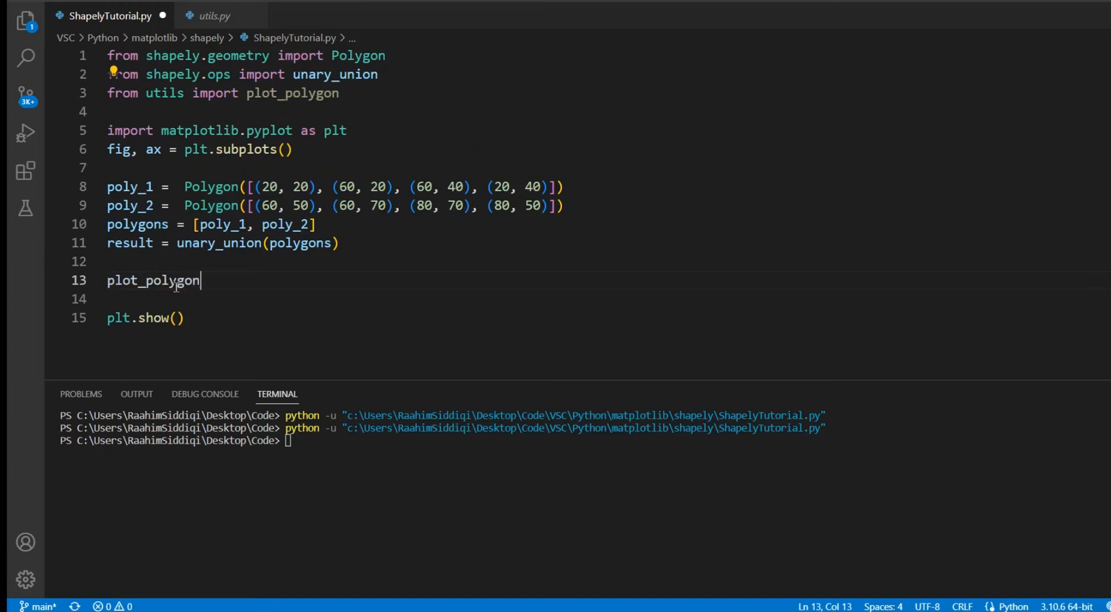
text(()
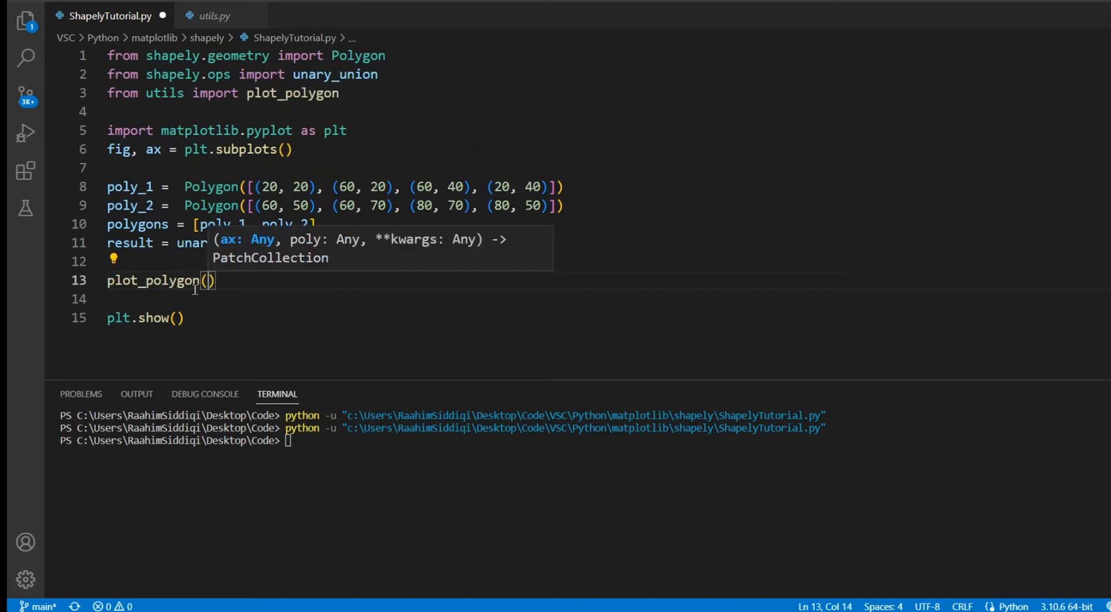
text(result,)
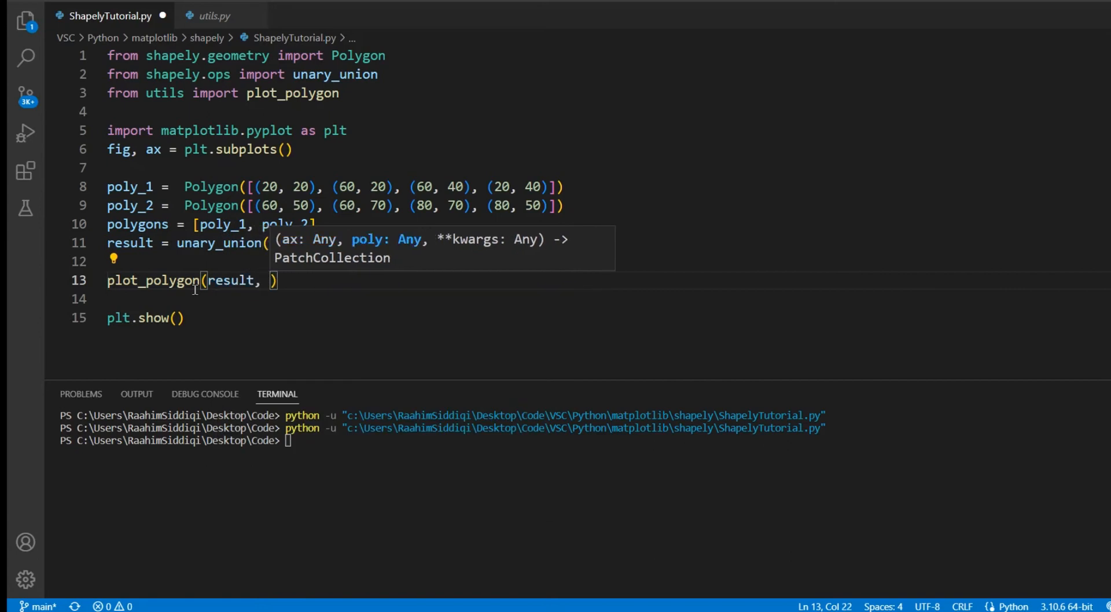
text(ax)
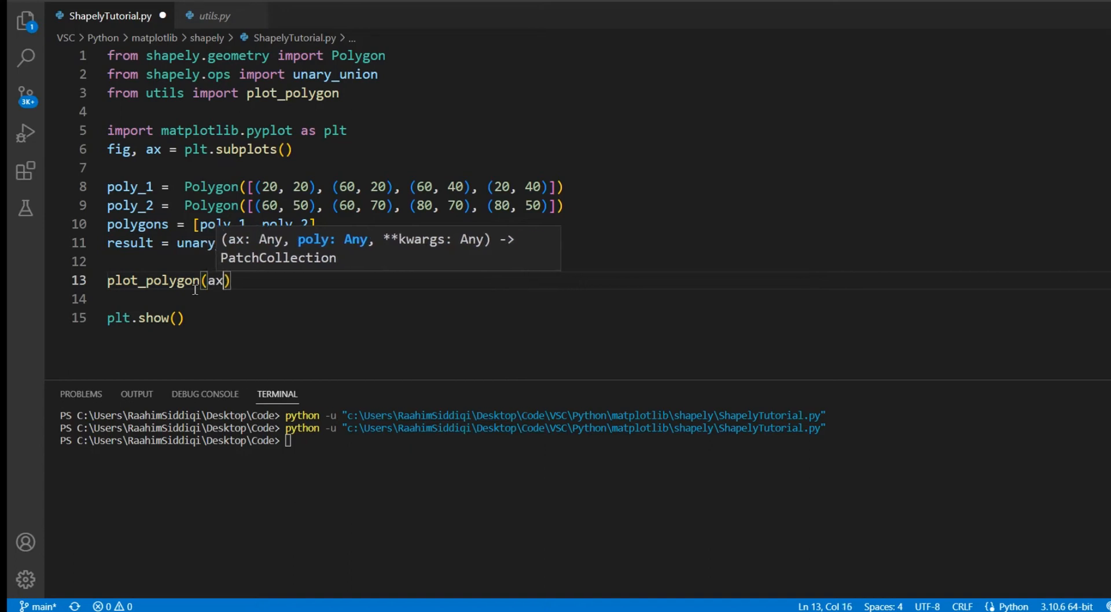
text(, result)
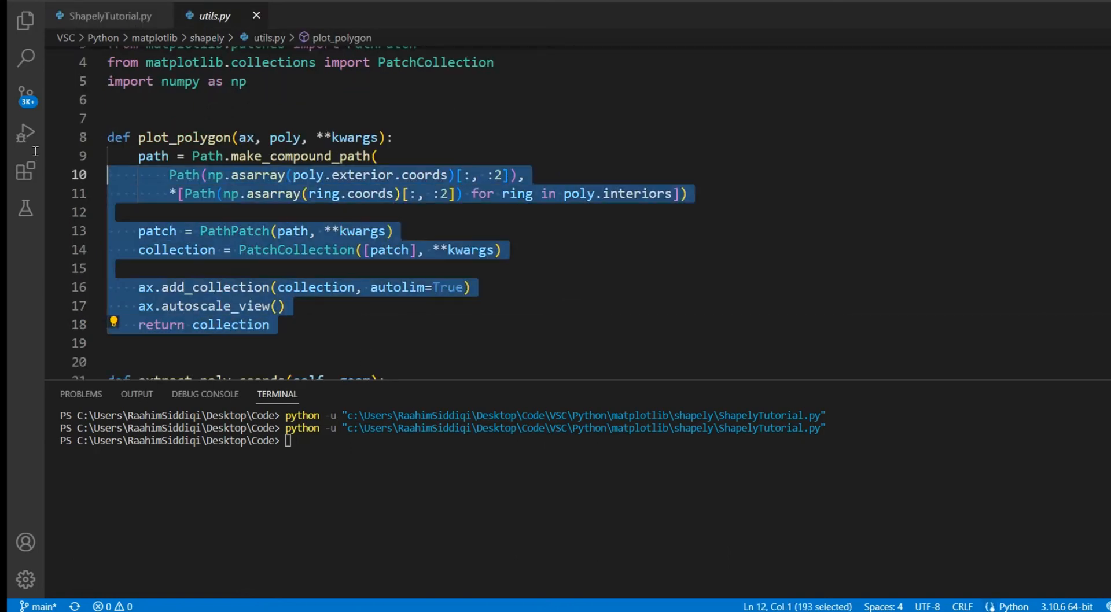
click(110, 15)
text(for)
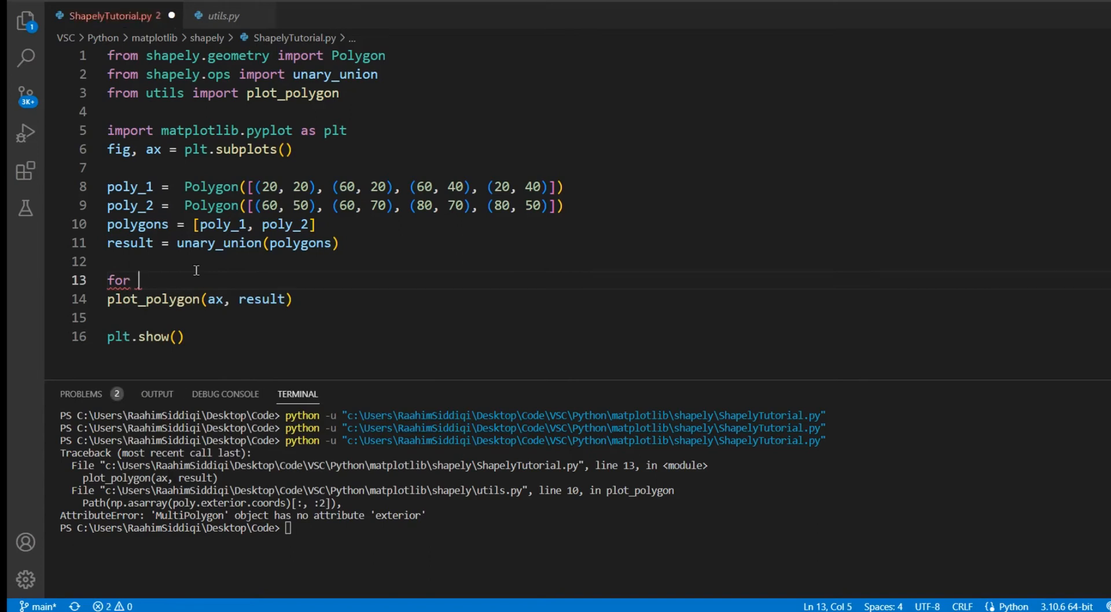
Start a 'for poly in result:' loop around the plot_polygon call
text(poly in result:)
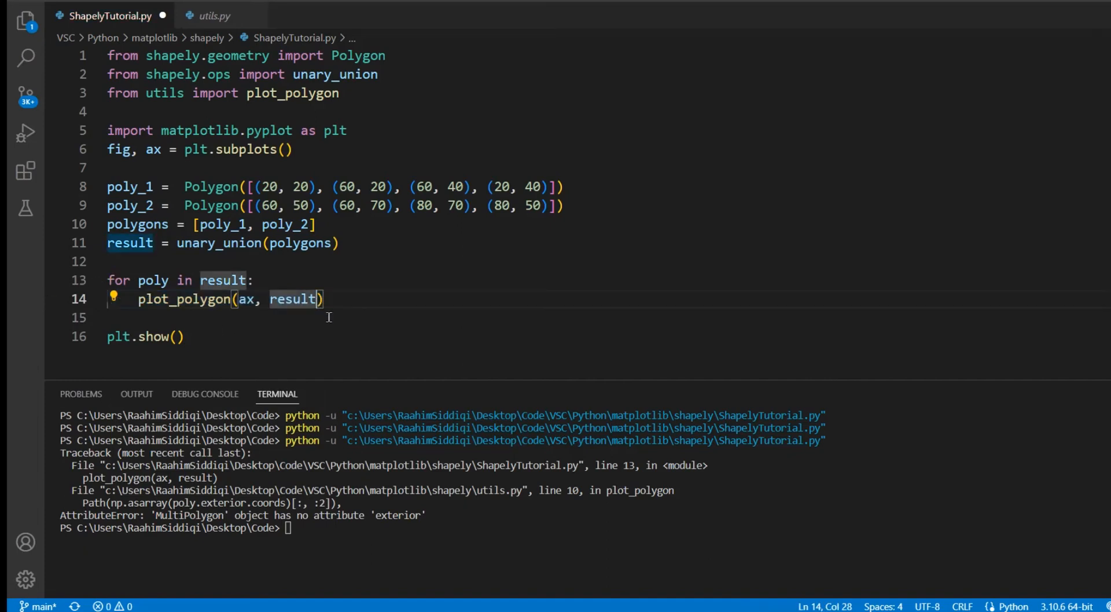
text(poly)
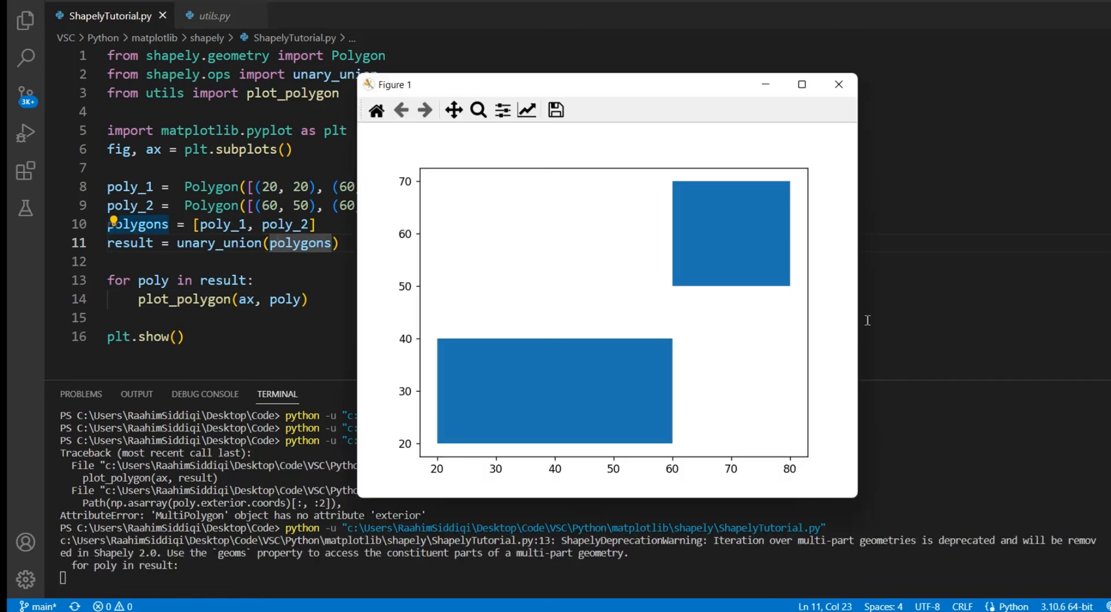
mouse_move(820, 401)
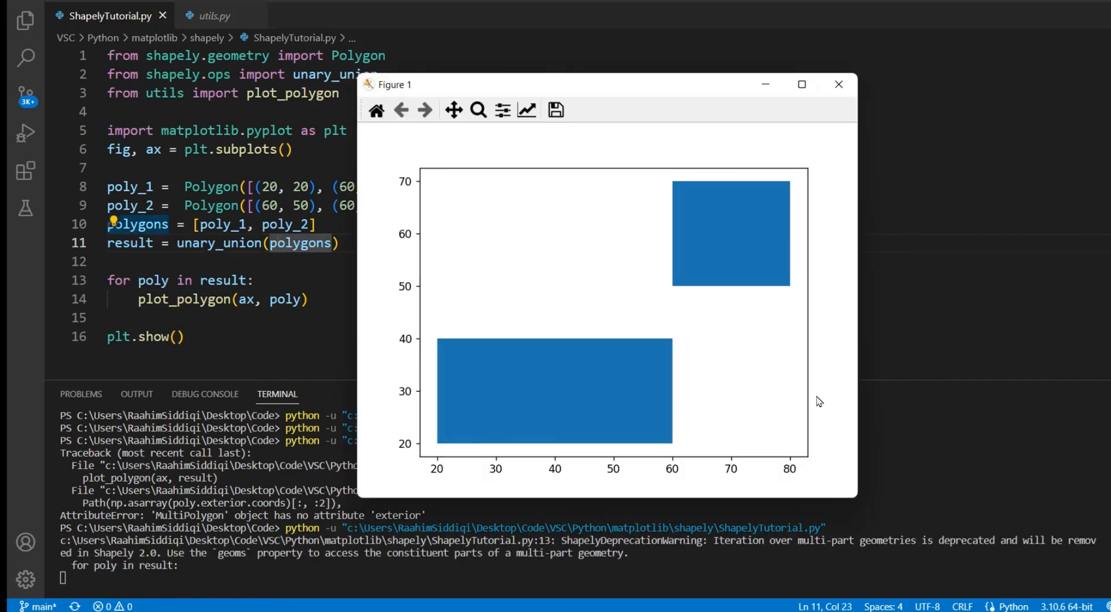
mouse_move(840, 397)
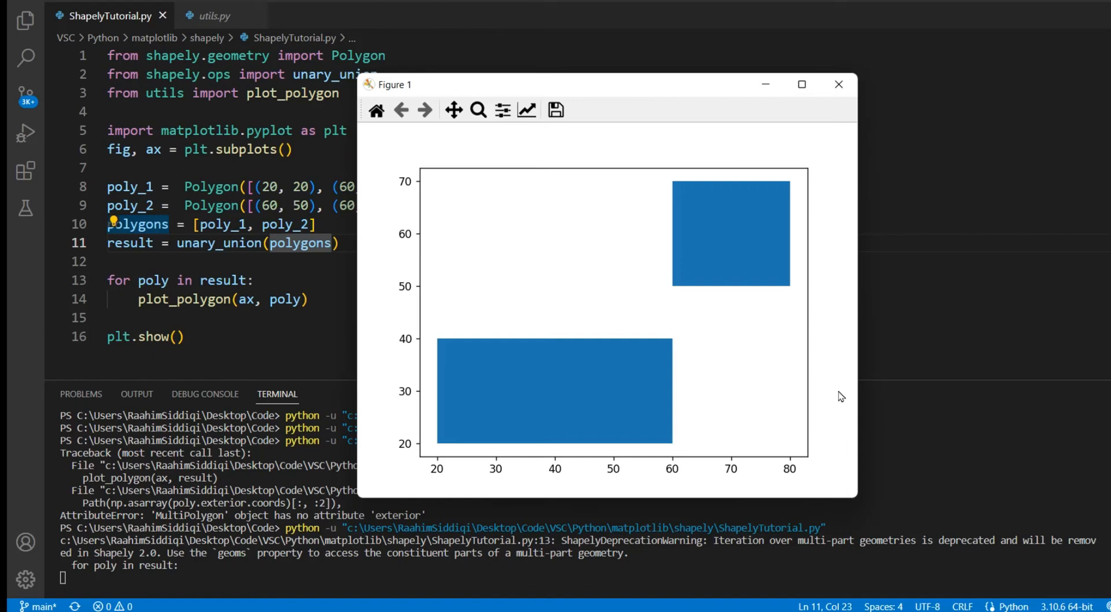
Close the figure showing the two filled rectangles
click(839, 85)
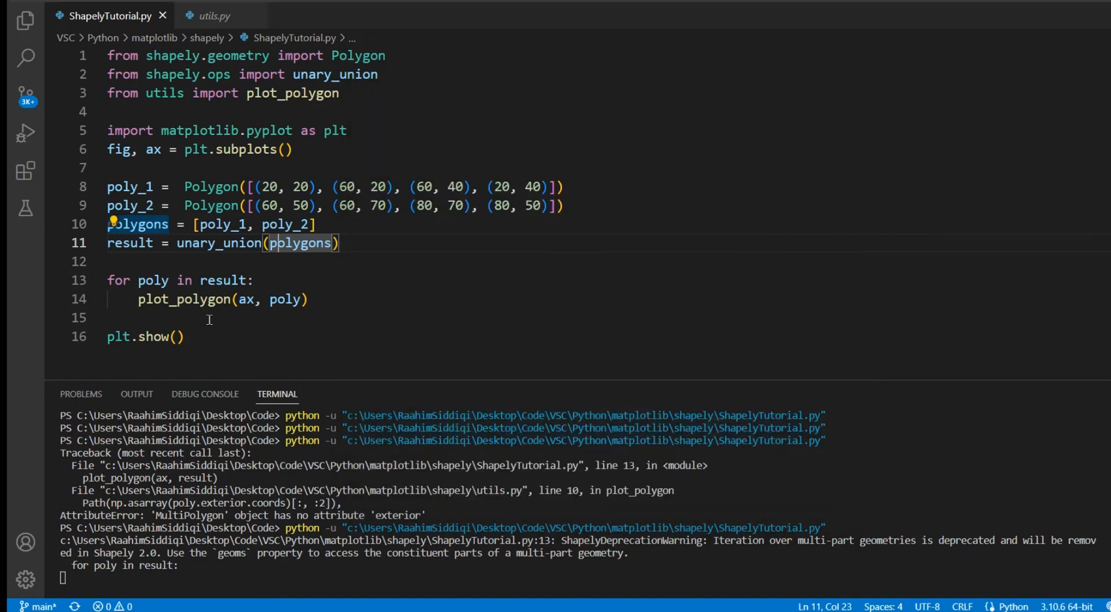
Add print(result.type) above the loop and run the script
text(prin)
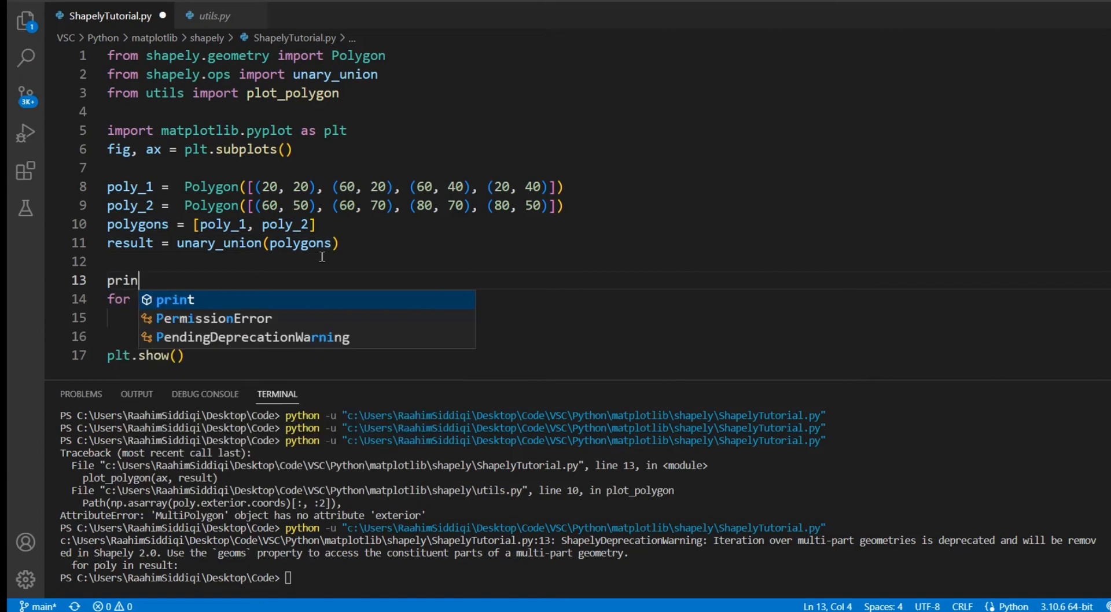
text(t(result.)
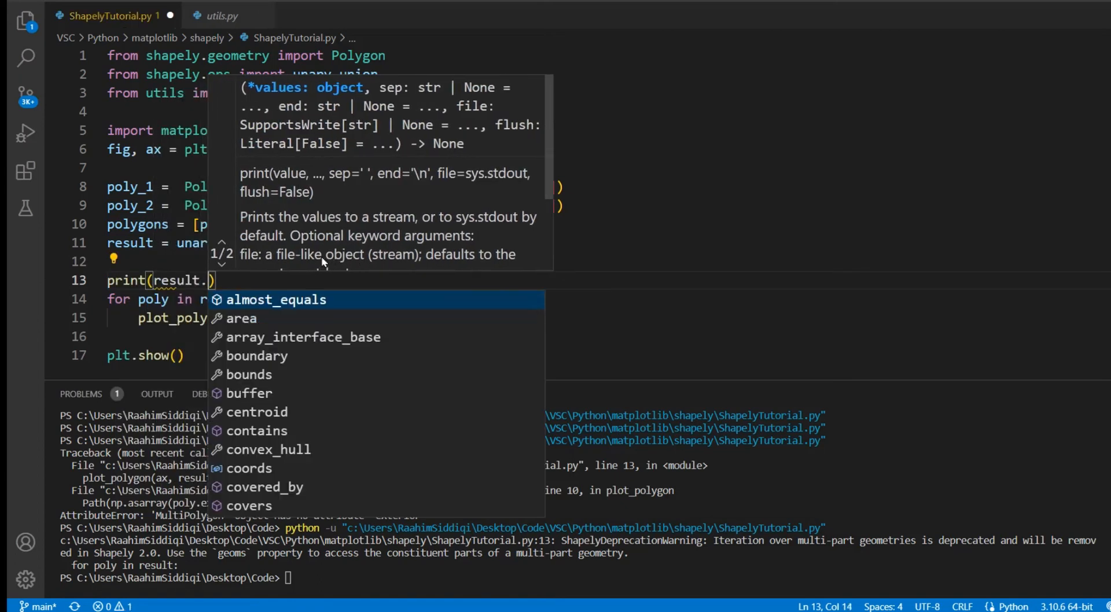
text(type)
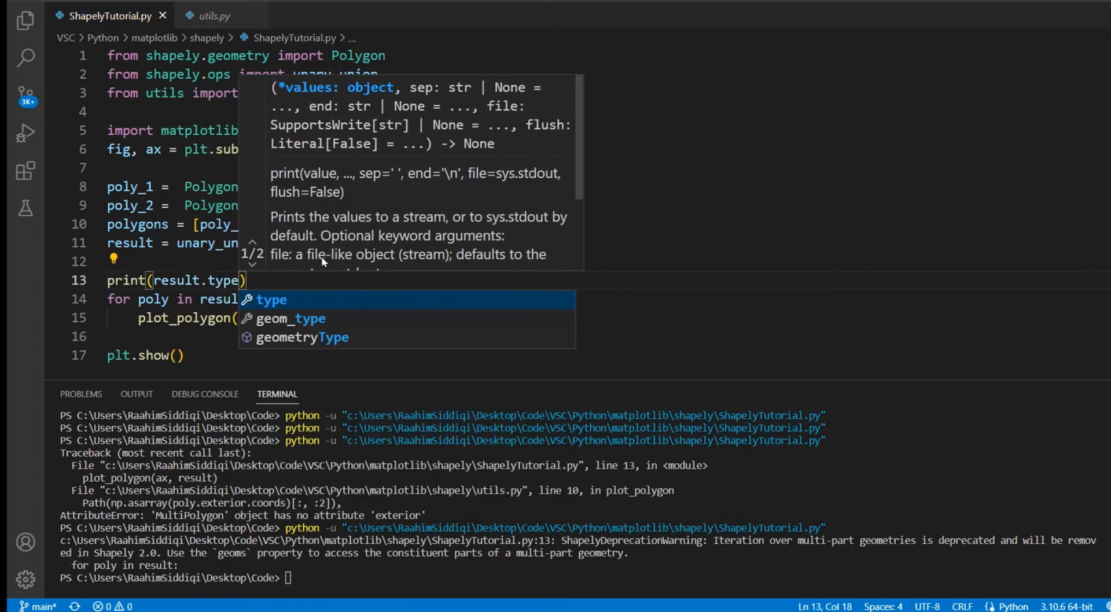
double_click(219, 242)
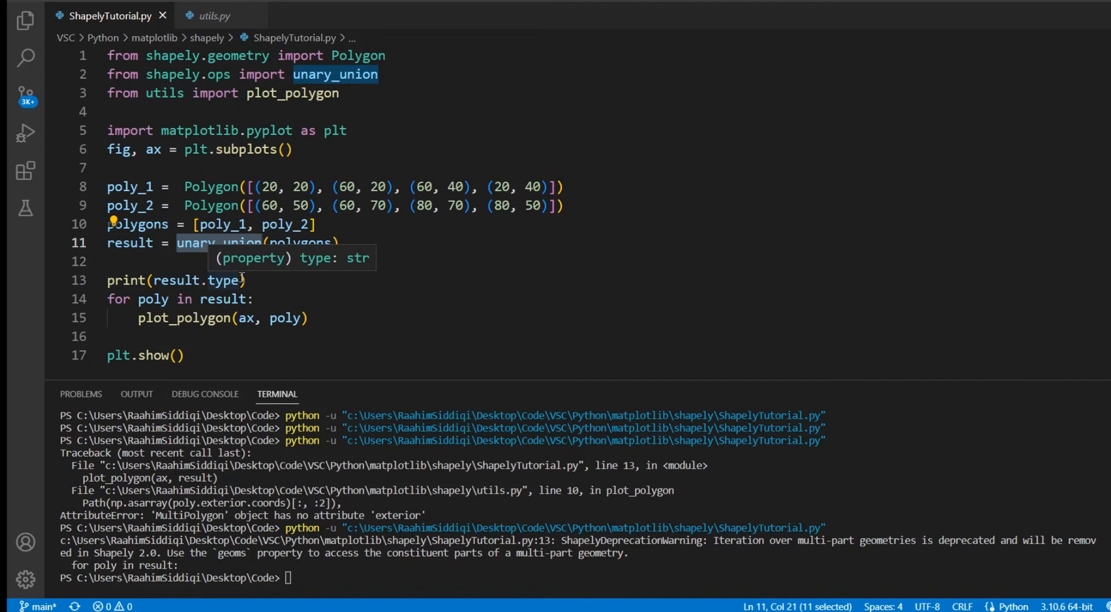
click(245, 280)
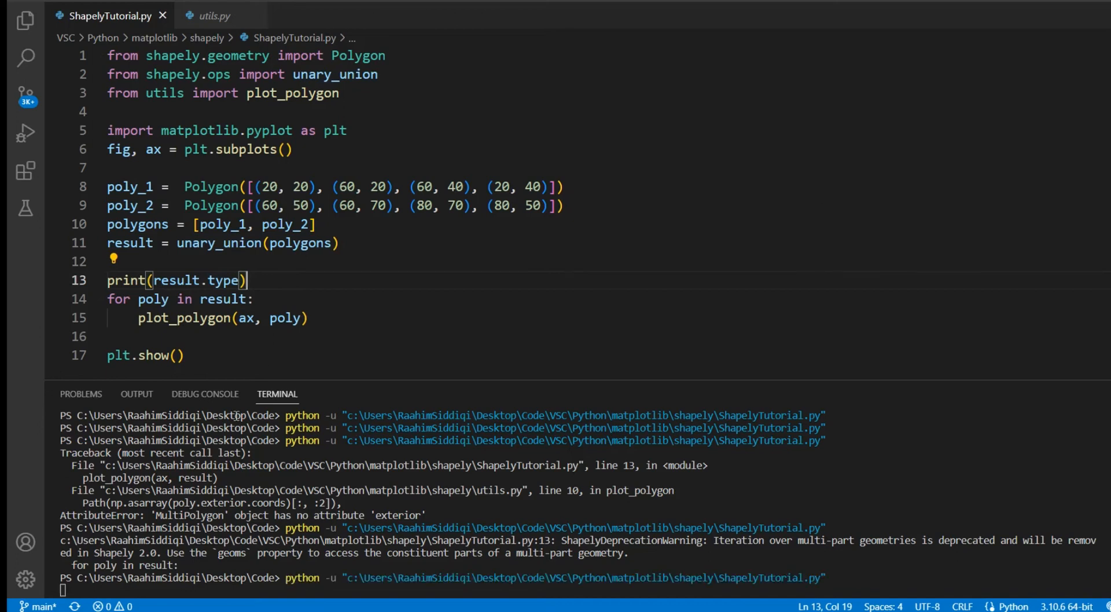
mouse_move(221, 389)
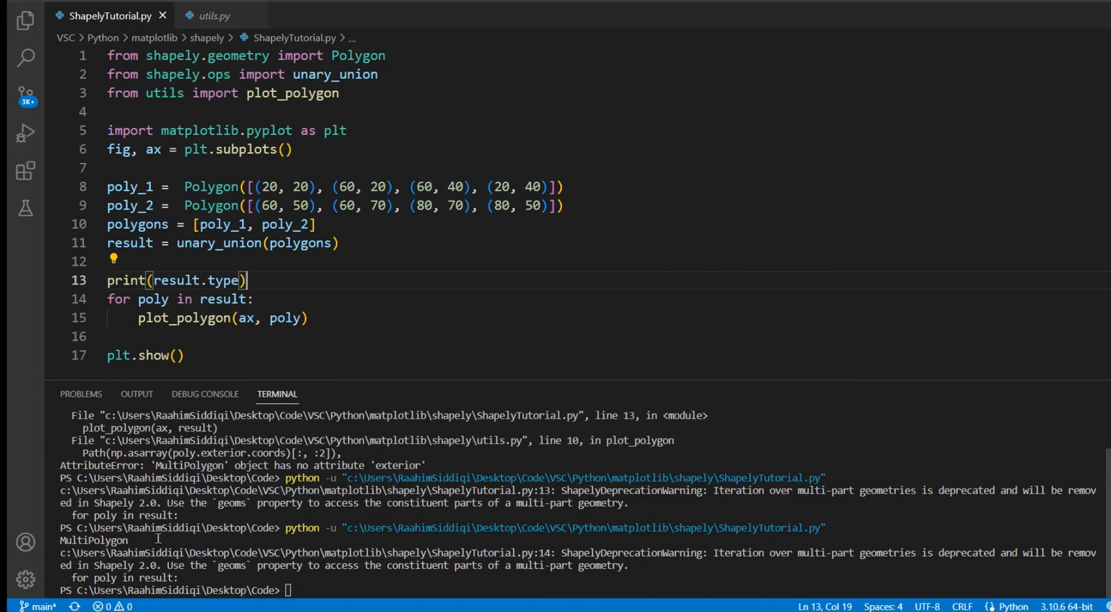
Note the MultiPolygon output in the terminal, then delete the temporary print line
double_click(94, 541)
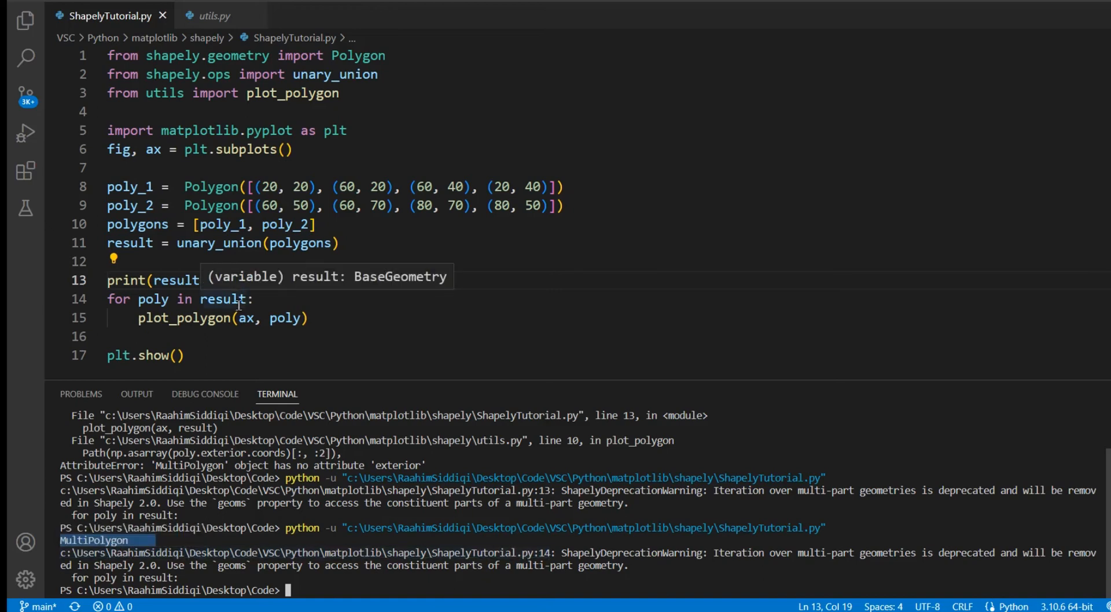
text(.type))
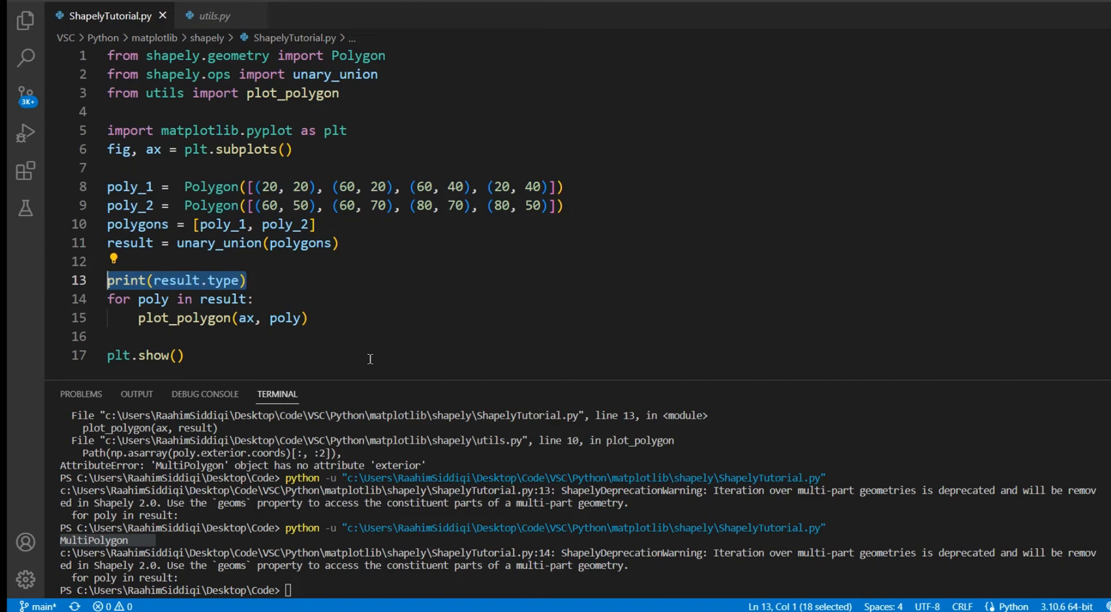
key(Delete)
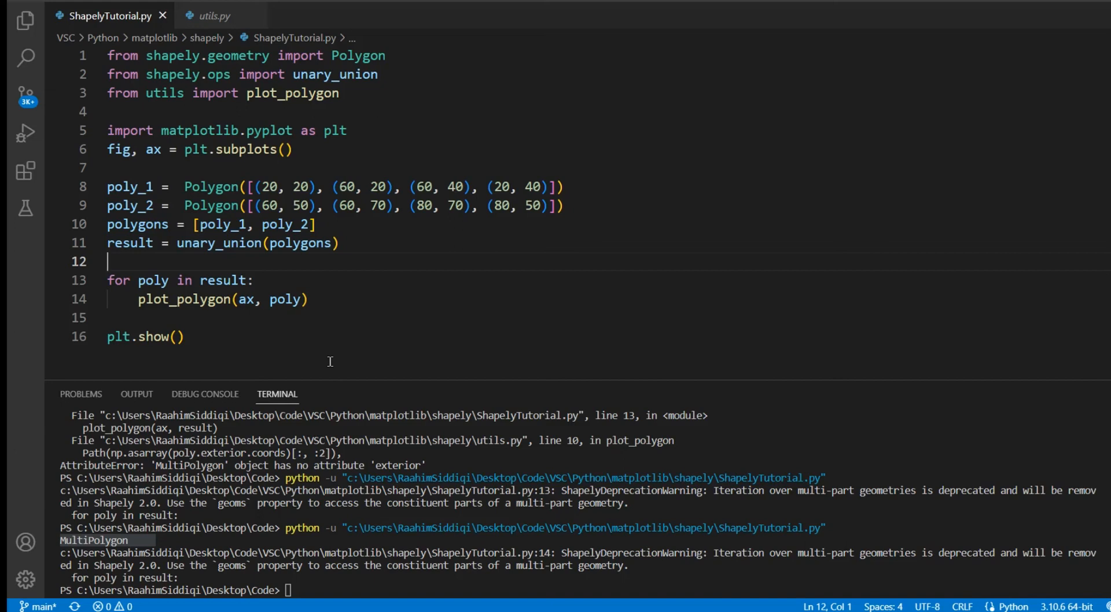
Change the loop to iterate over result.geoms and rerun the script
text(,)
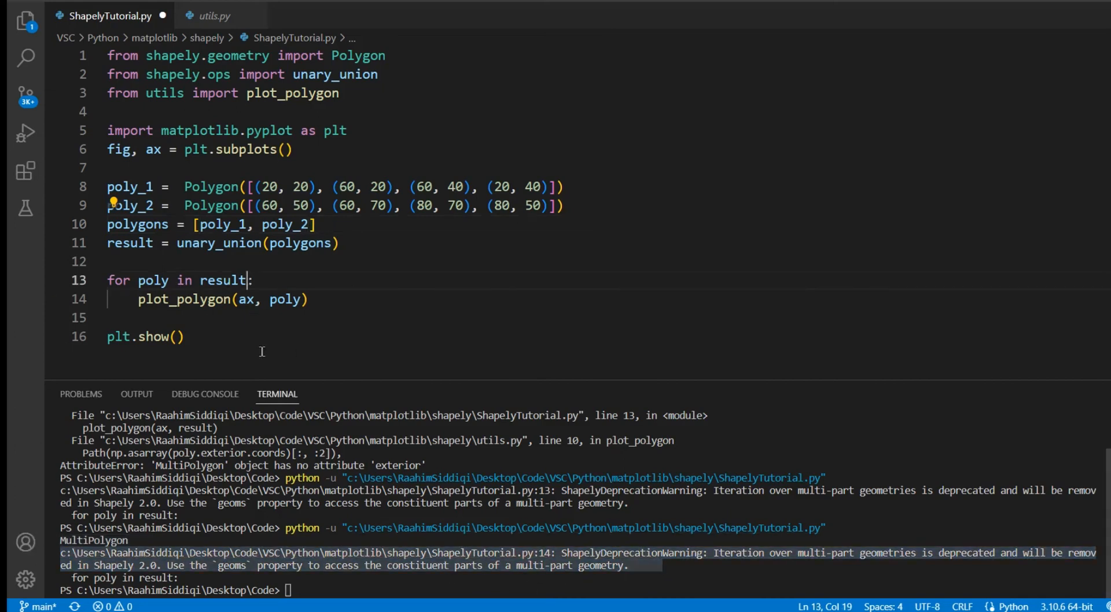
text(.geoms)
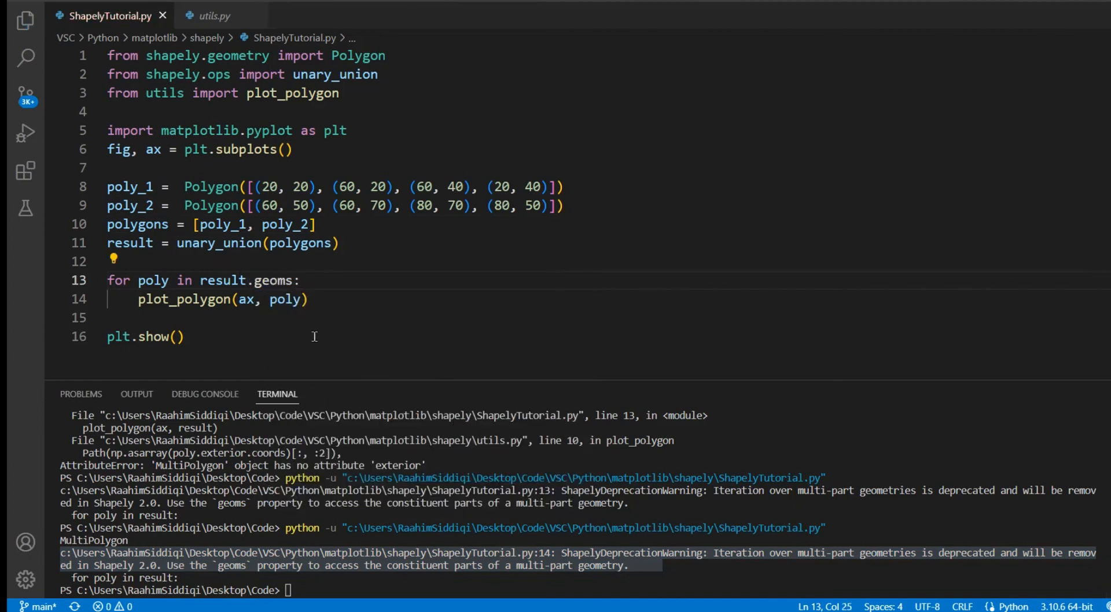
key(Backspace)
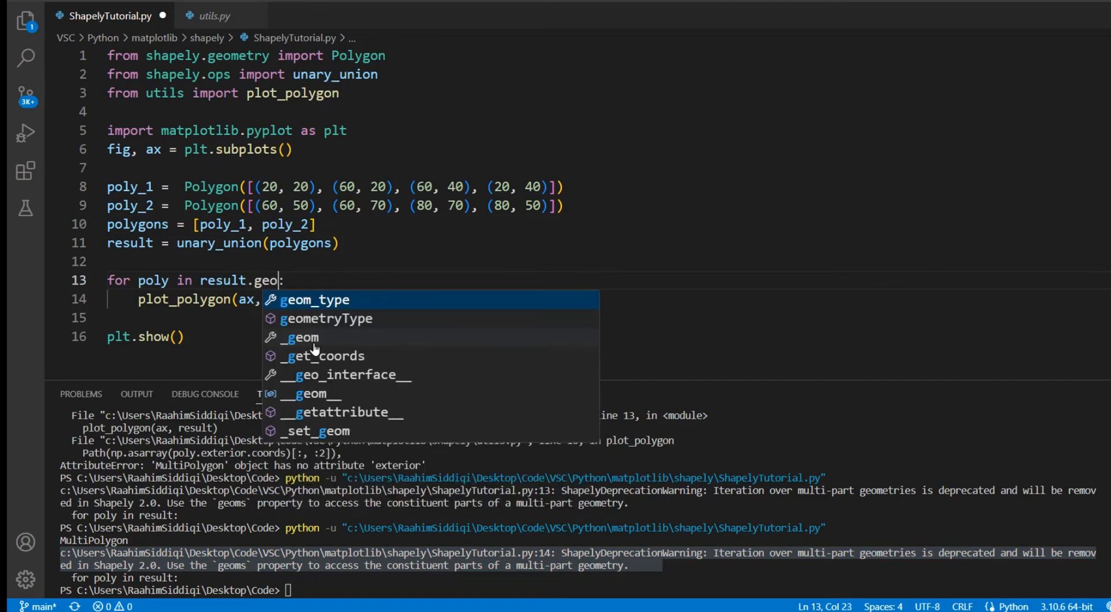
text(ms)
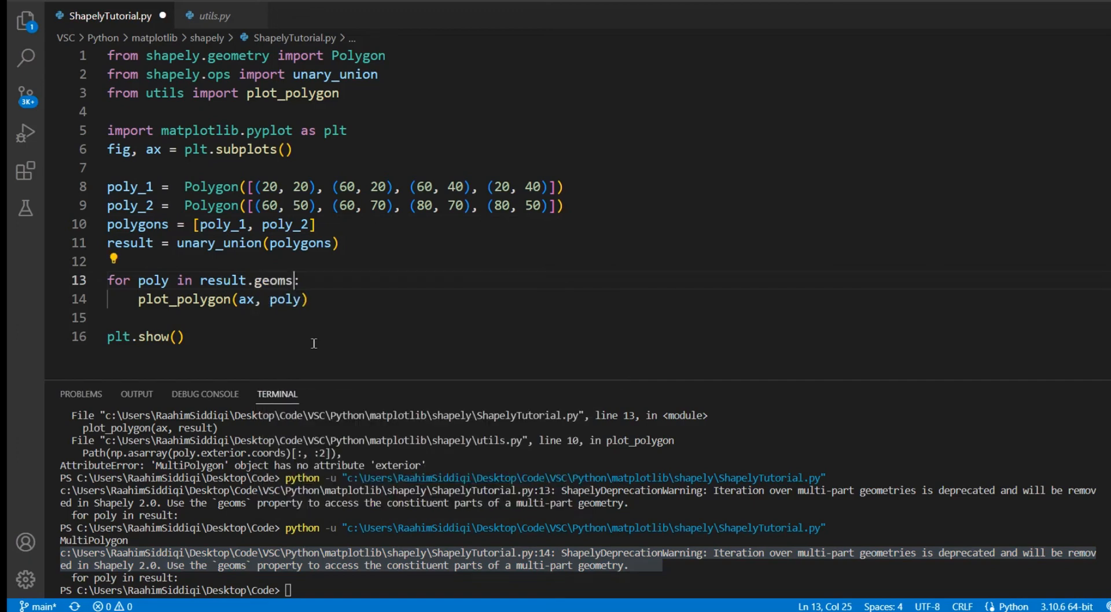
key(ctrl+s)
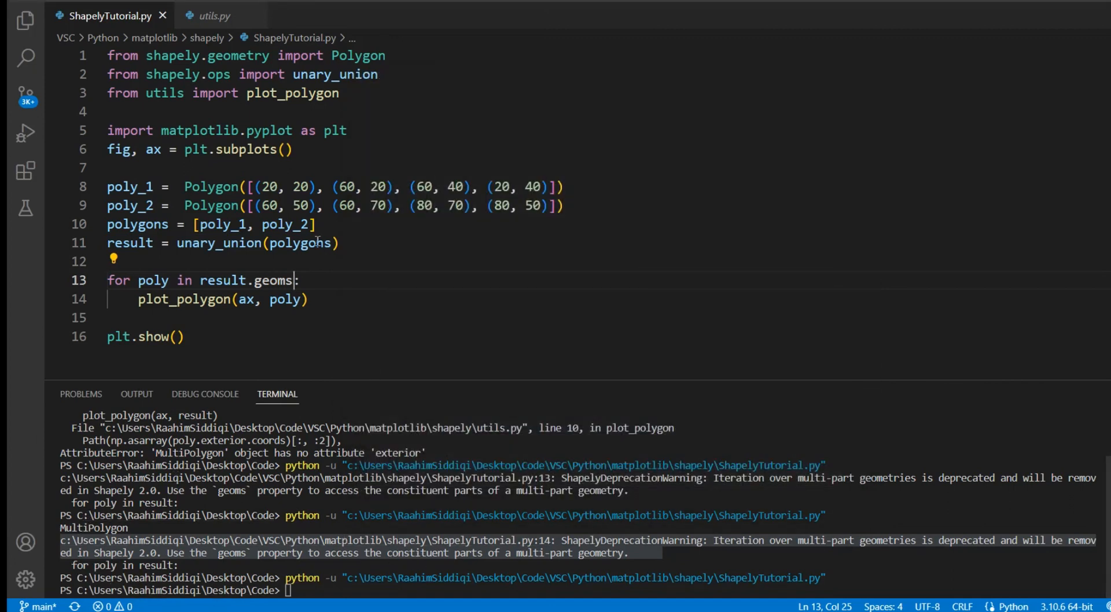
mouse_move(637, 140)
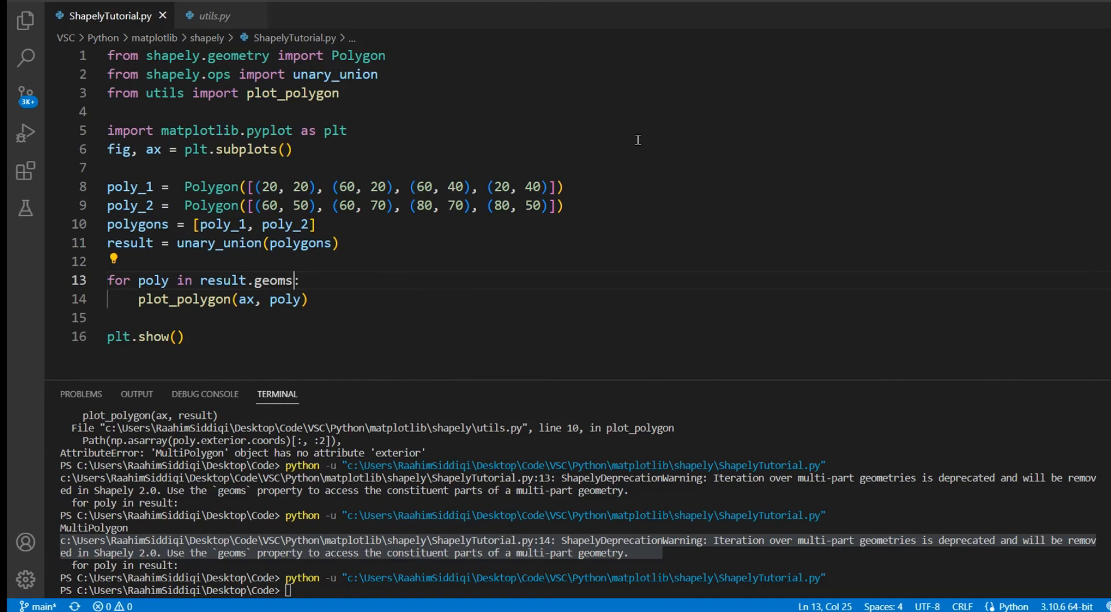
mouse_move(854, 204)
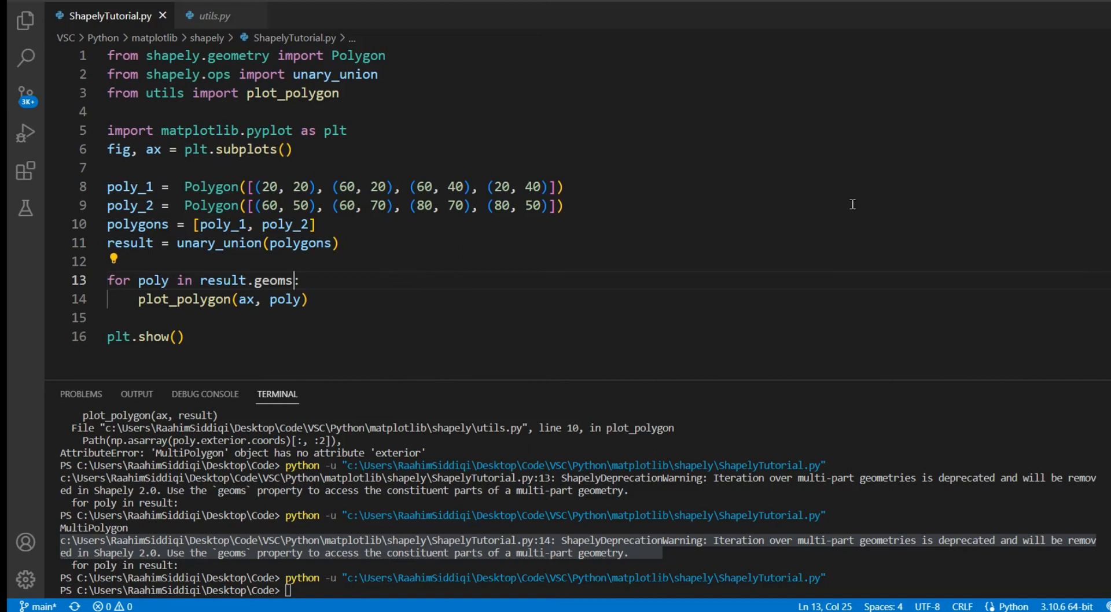